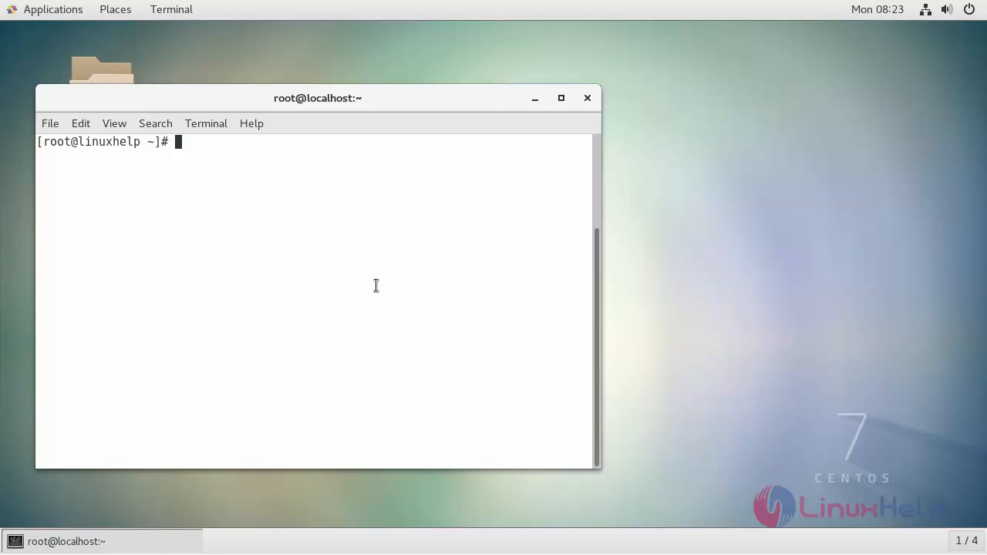
- Run java -version to confirm OpenJDK 1.8.0_161, then head to the application list for the browser
type("java -")
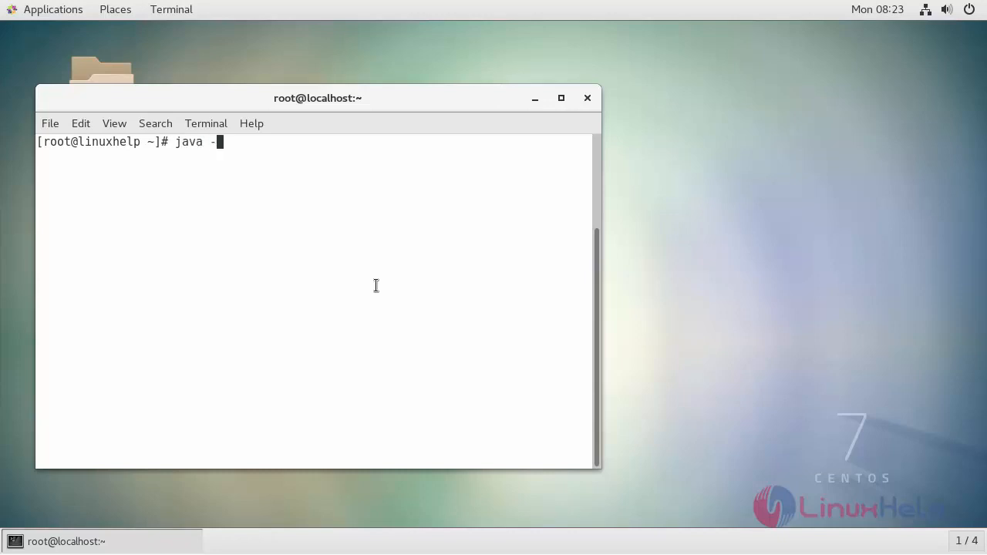
type("version")
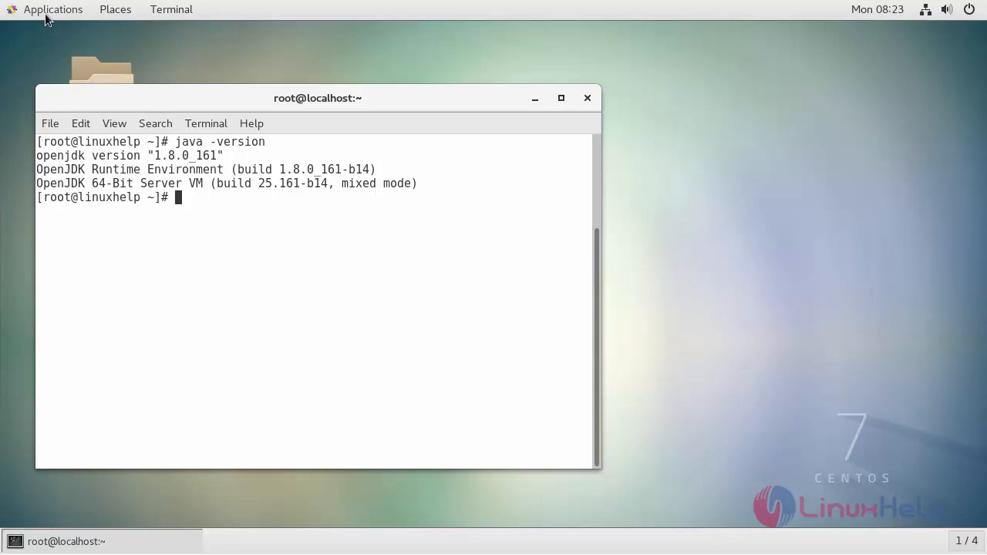
left_click(53, 10)
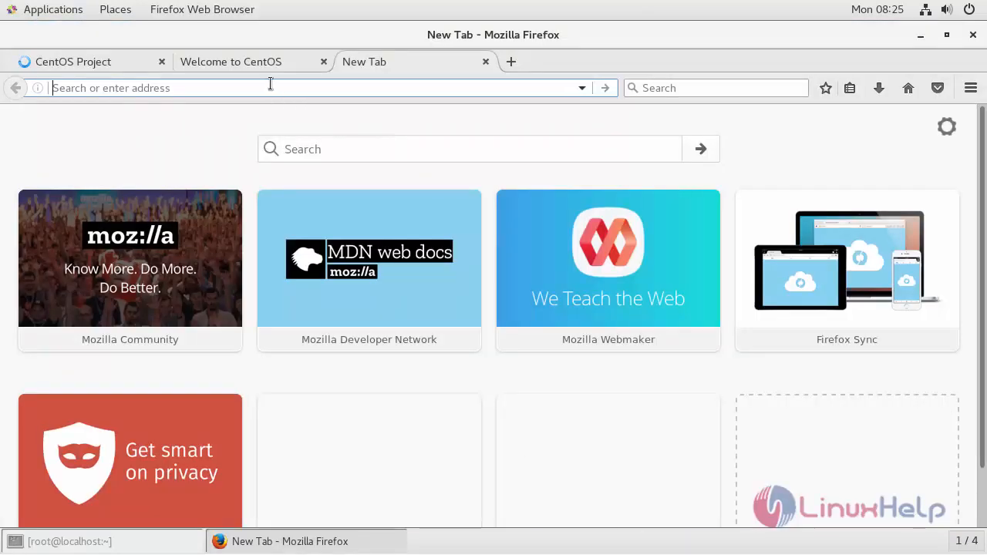
- Load the ManageEngine download-free page and save the Linux 64-bit OpManager .bin installer
type("https://www.manageengine.com/network-monitoring/download-free.html")
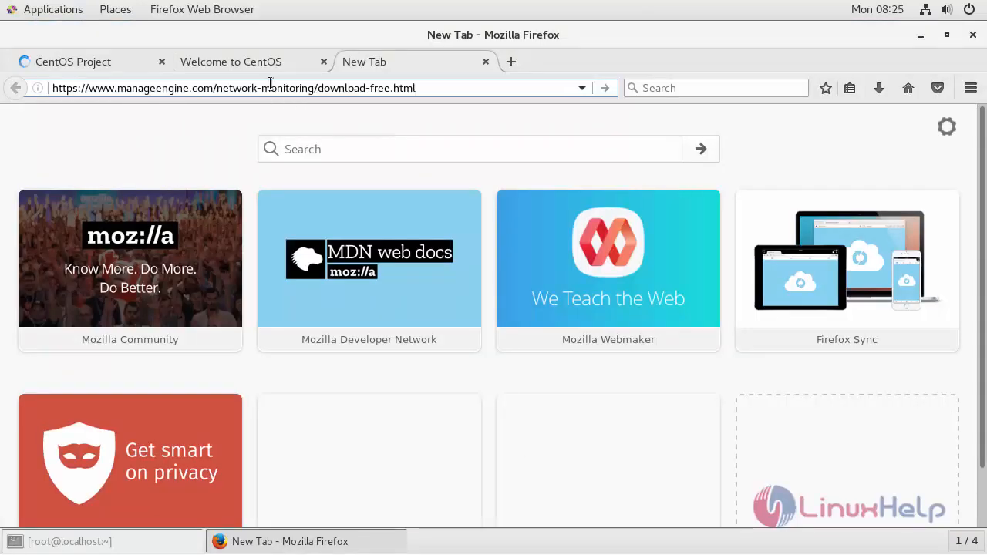
mouse_move(539, 376)
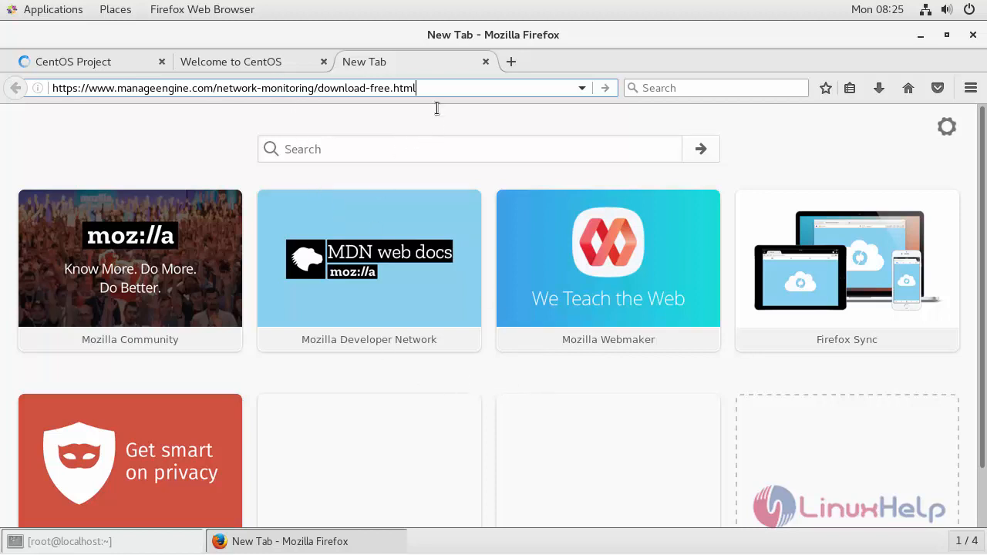
mouse_move(435, 87)
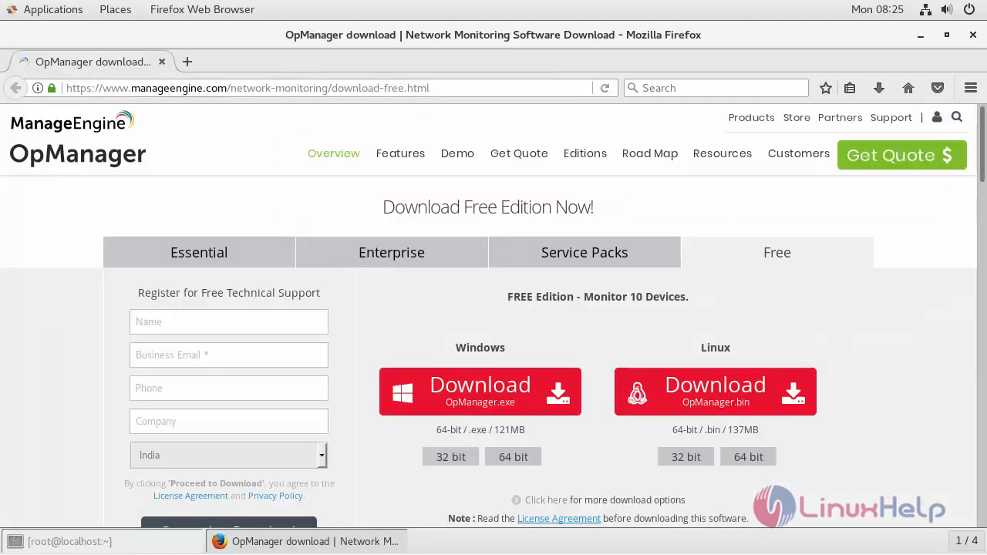
mouse_move(777, 270)
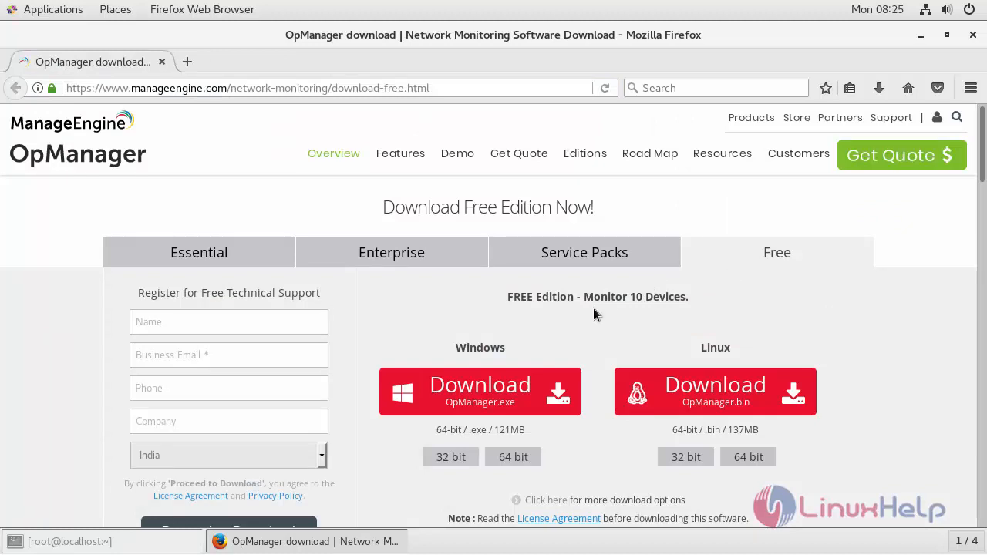
mouse_move(512, 339)
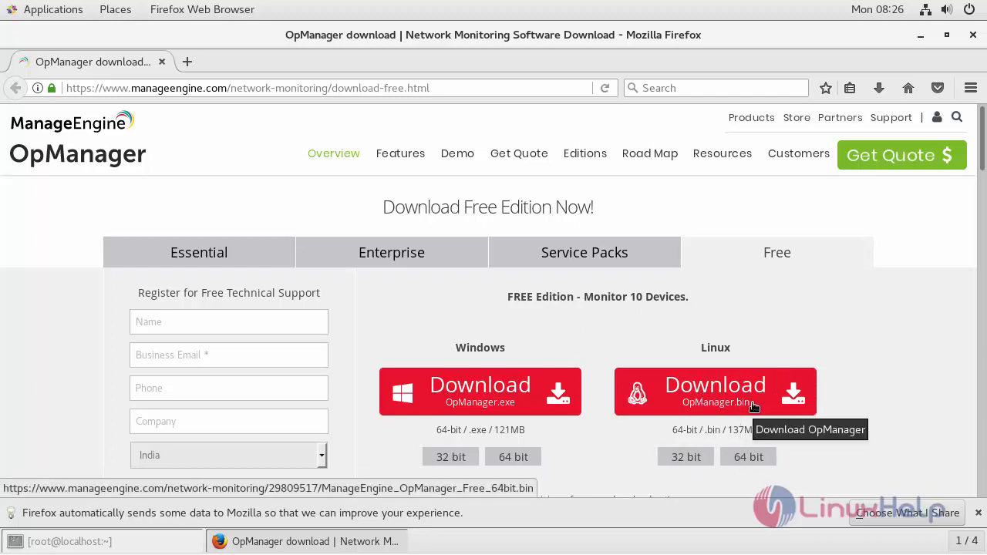
left_click(716, 391)
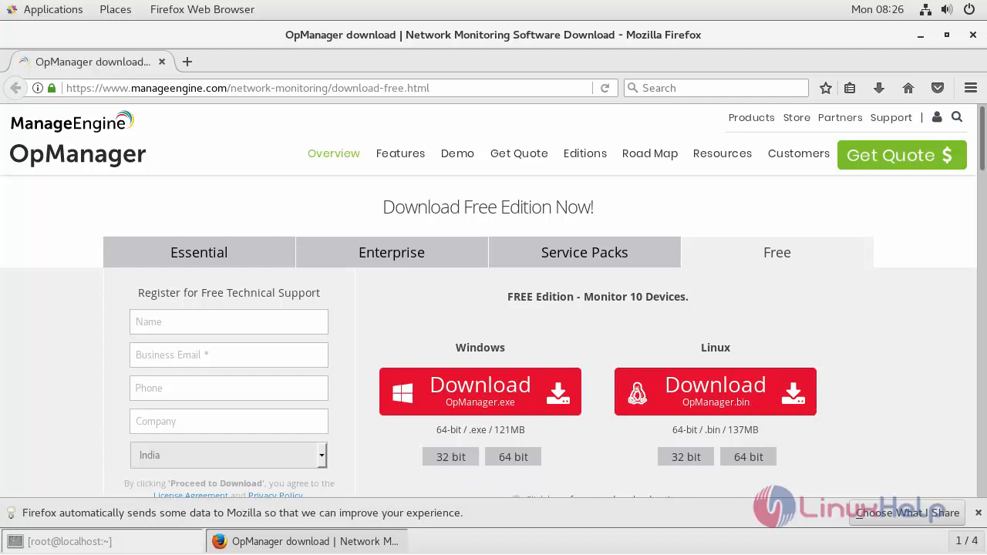
left_click(715, 392)
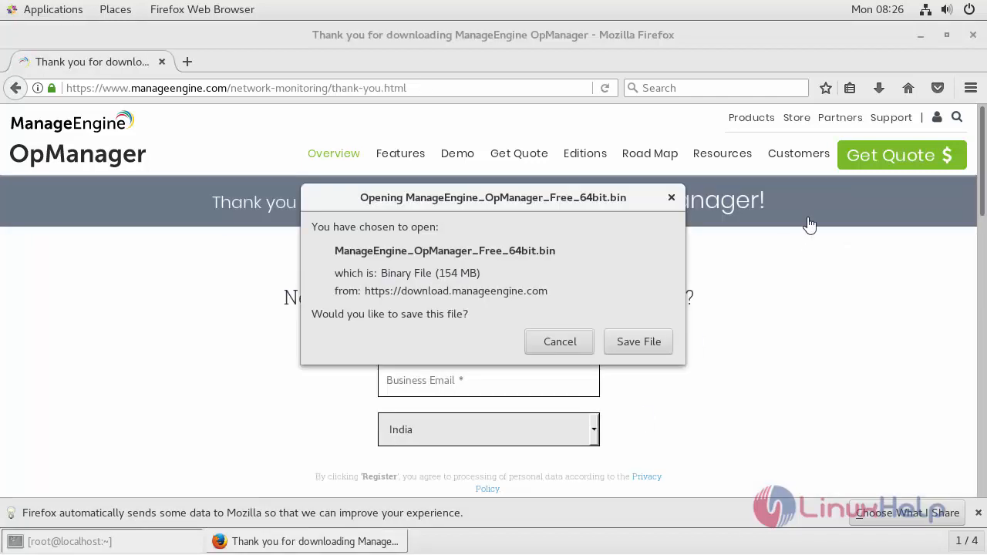
left_click(638, 342)
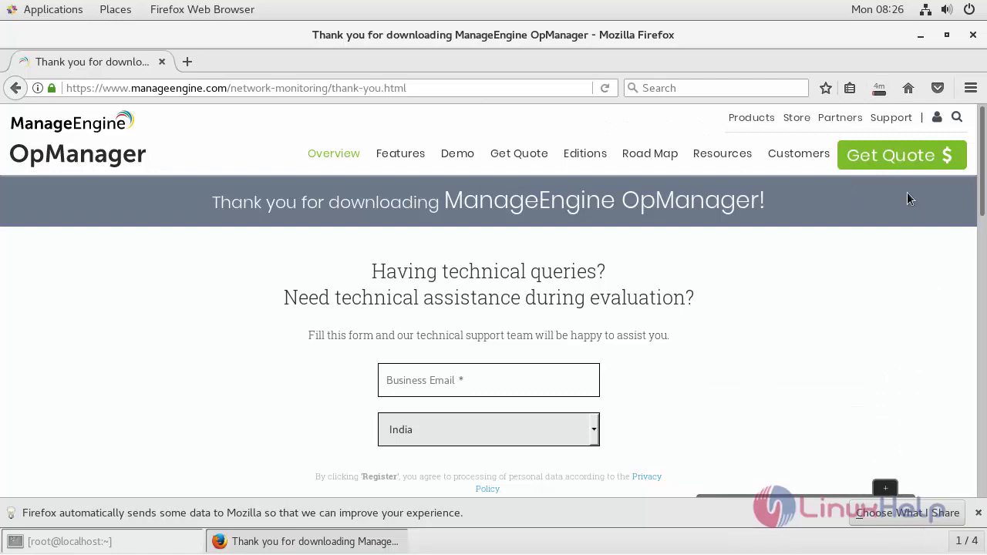
left_click(879, 87)
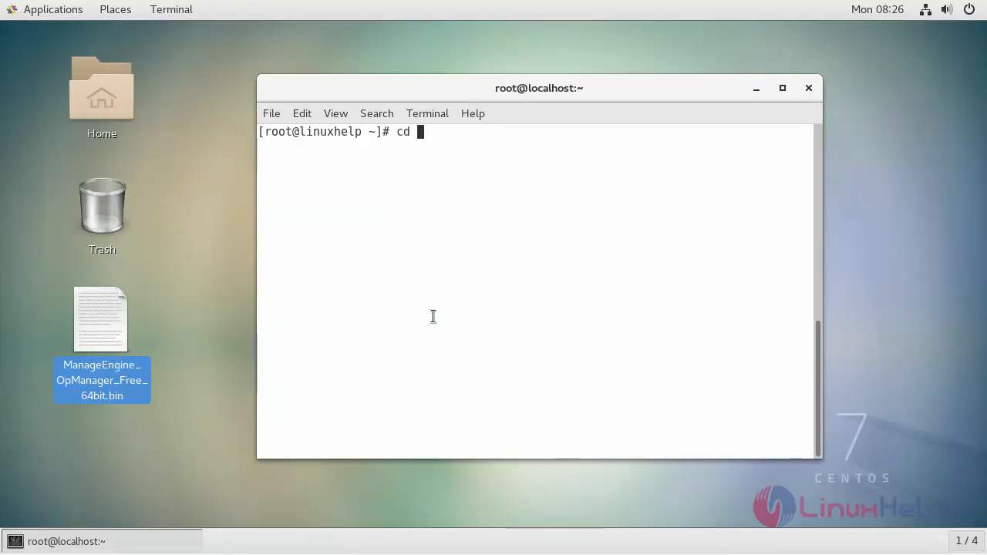
- Move ManageEngine_OpManager_Free_64bit.bin from /root/Desktop into /opt
type("/root/Desktop/")
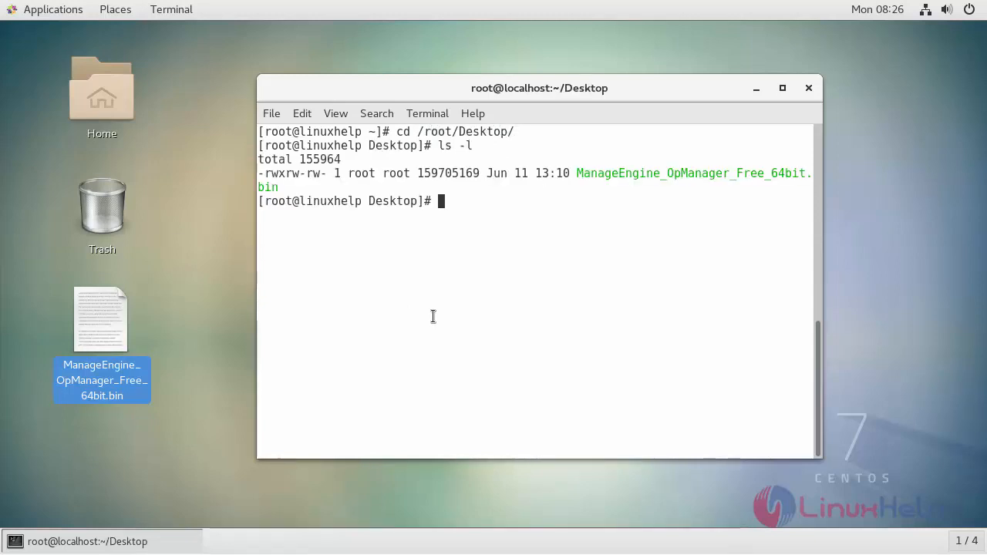
type("cd")
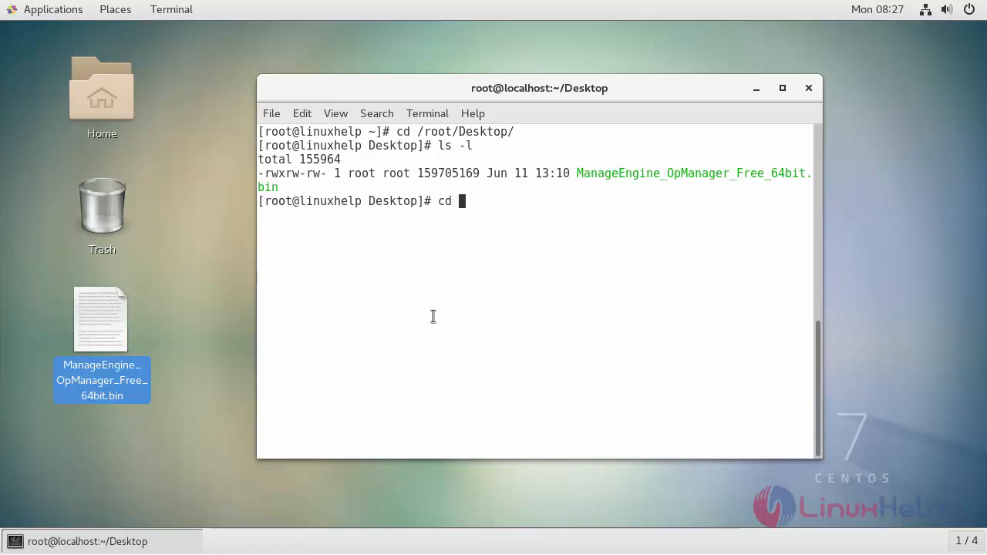
type("/opt/")
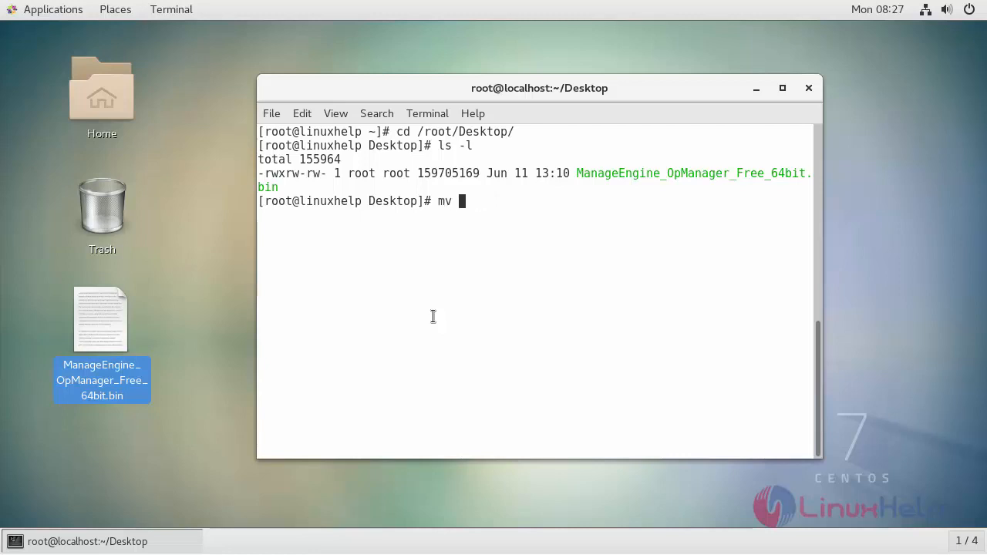
type("ManageEngine_OpManager_Free_64bit.bin")
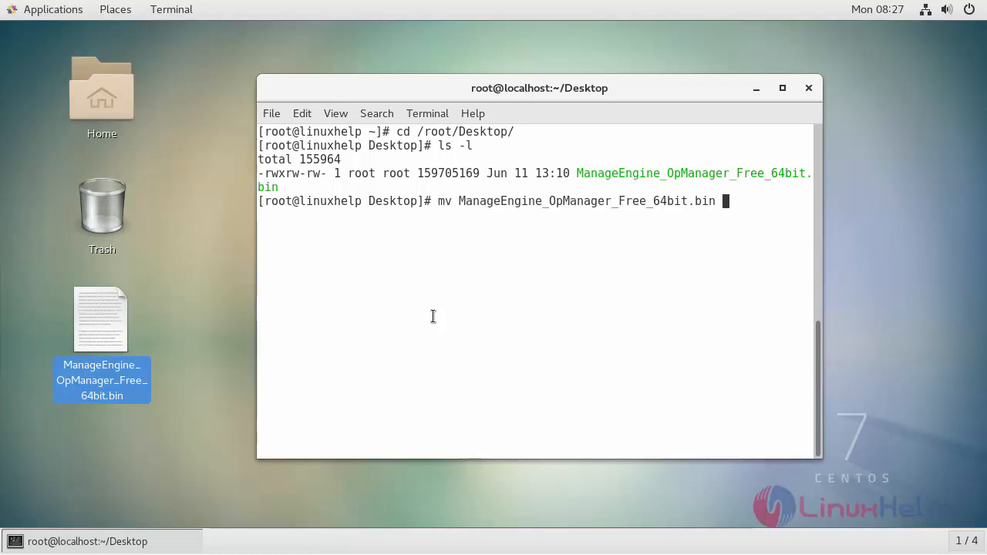
key("Return")
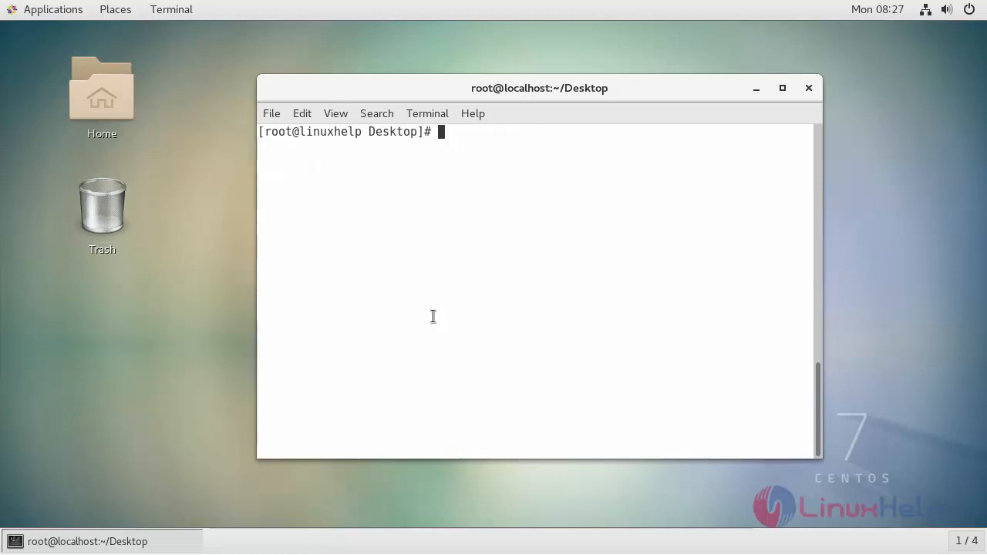
- Change into /opt and launch the OpManager .bin installer
type("cd /i")
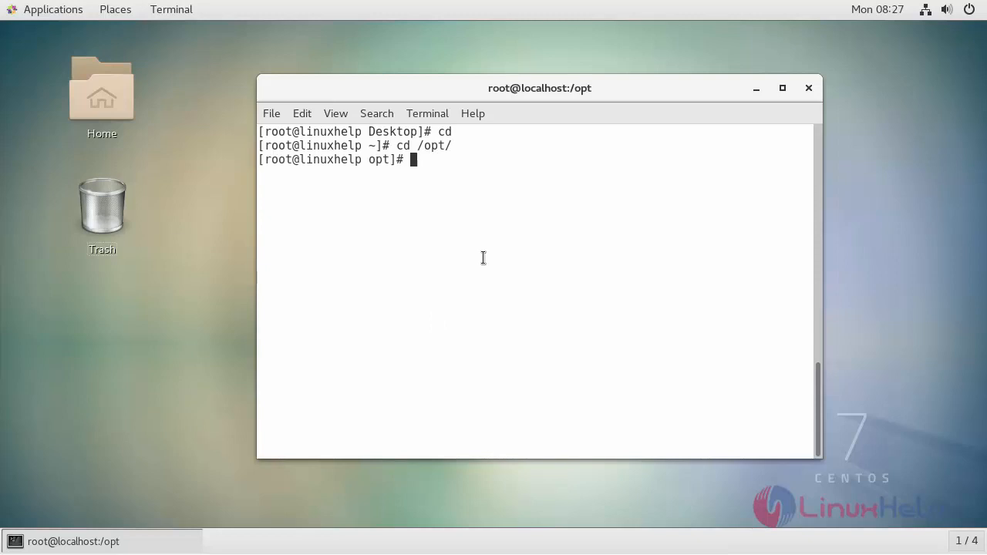
type("./Ma")
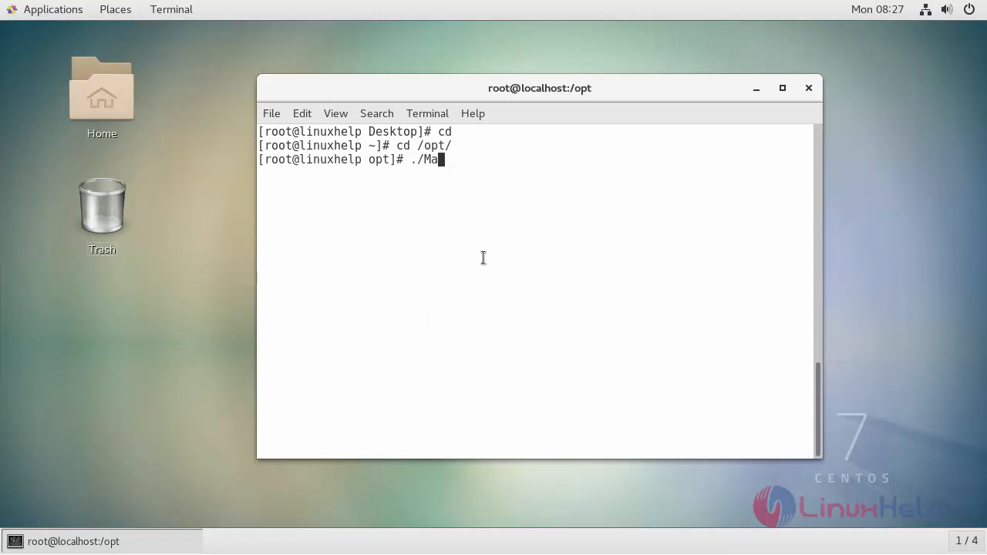
key("Return")
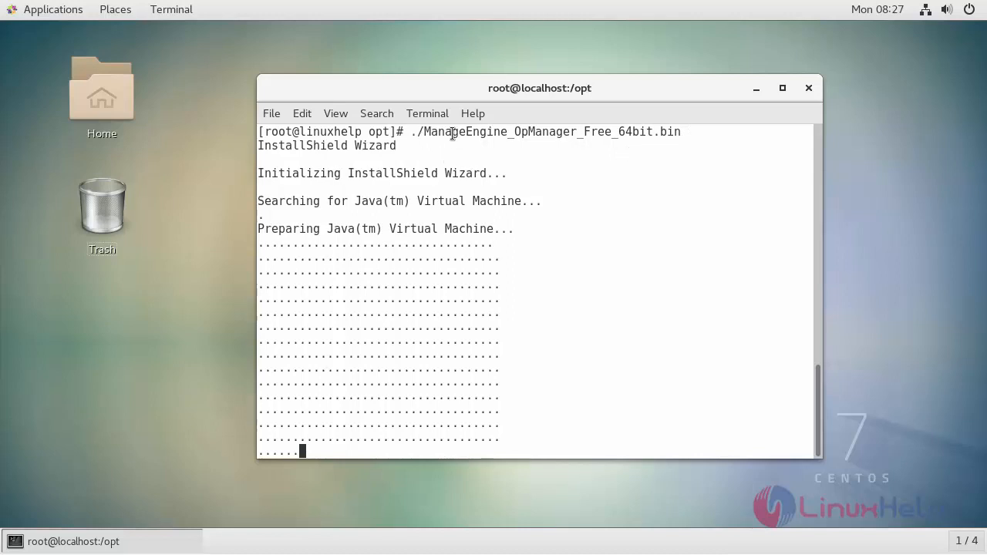
mouse_move(609, 173)
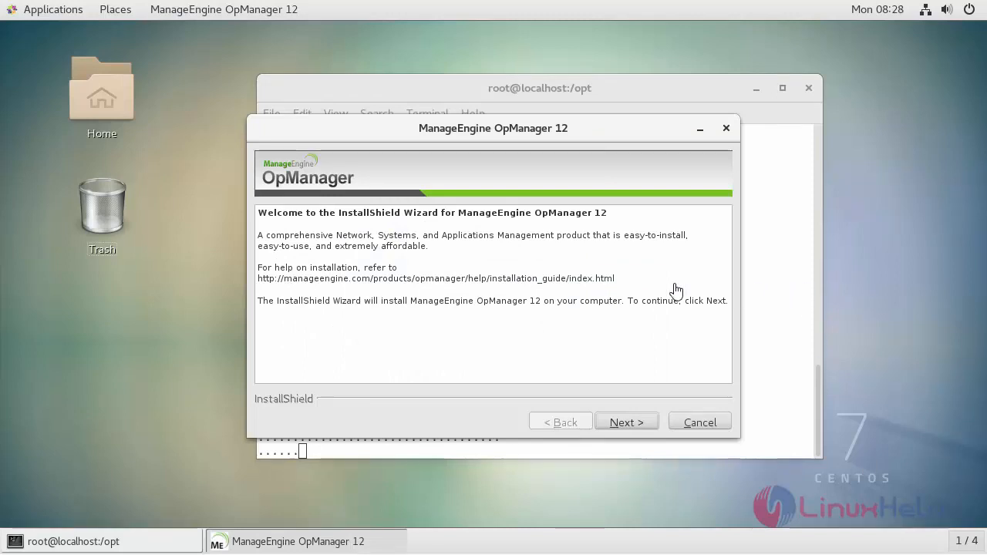
mouse_move(626, 422)
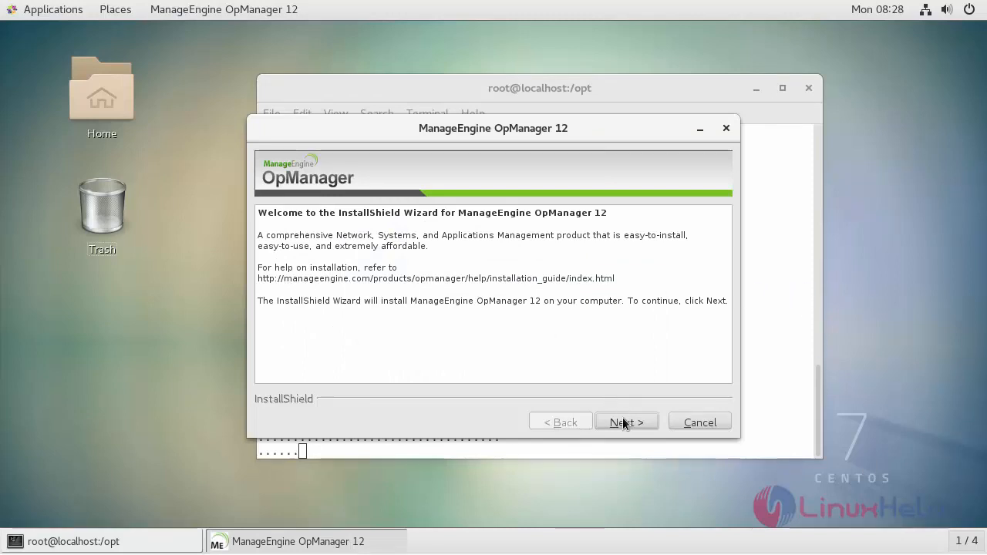
- Pass the welcome page, accept the license, and keep English as the install language
left_click(626, 423)
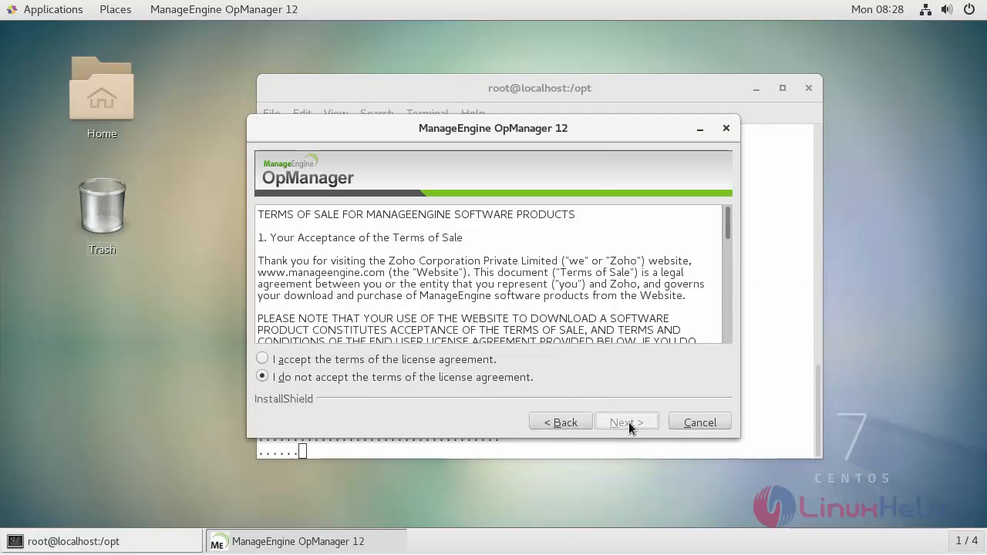
left_click(262, 359)
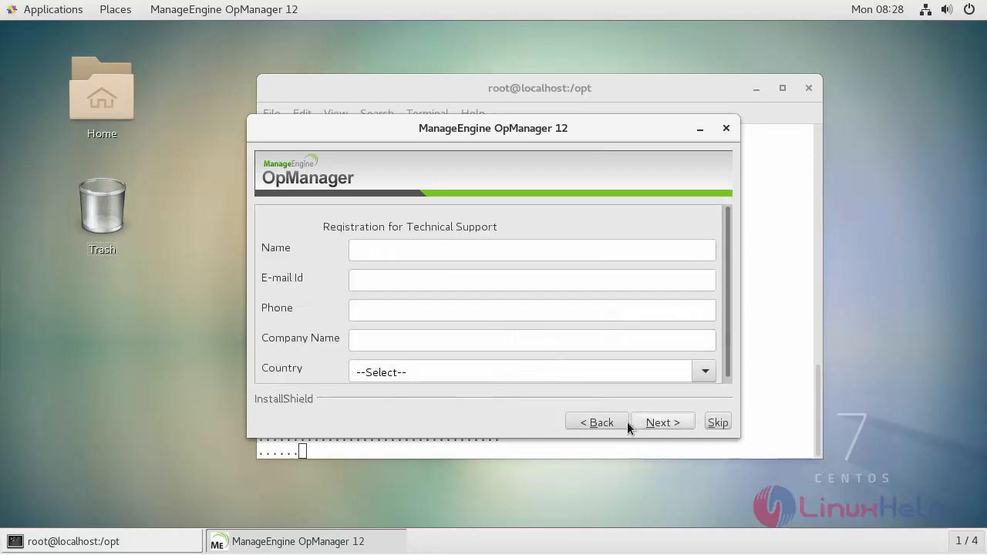
mouse_move(459, 318)
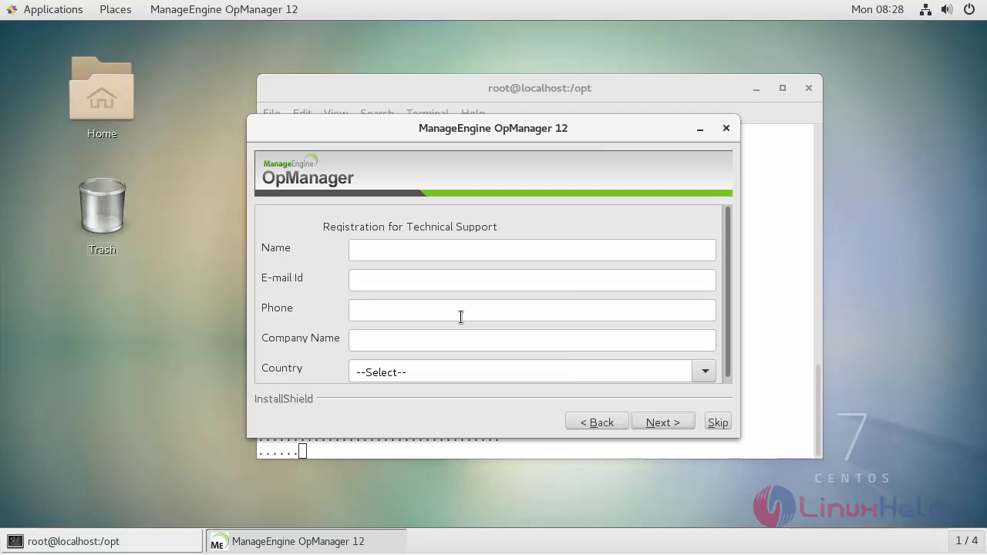
mouse_move(389, 332)
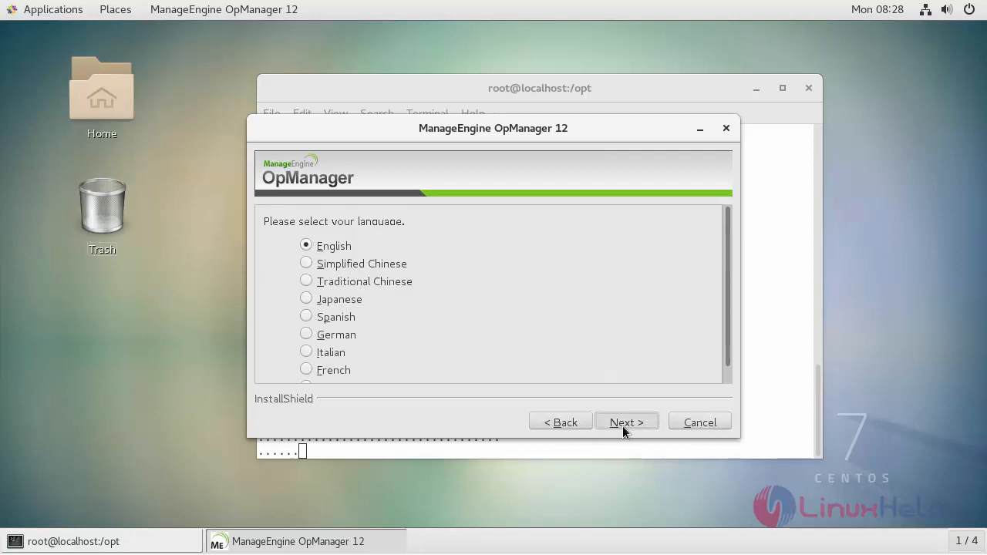
left_click(626, 423)
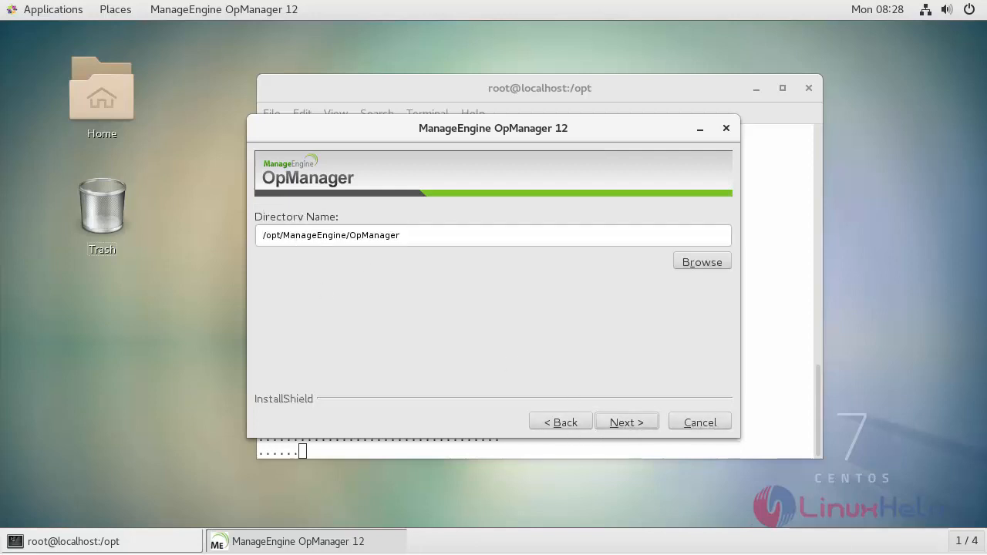
mouse_move(702, 263)
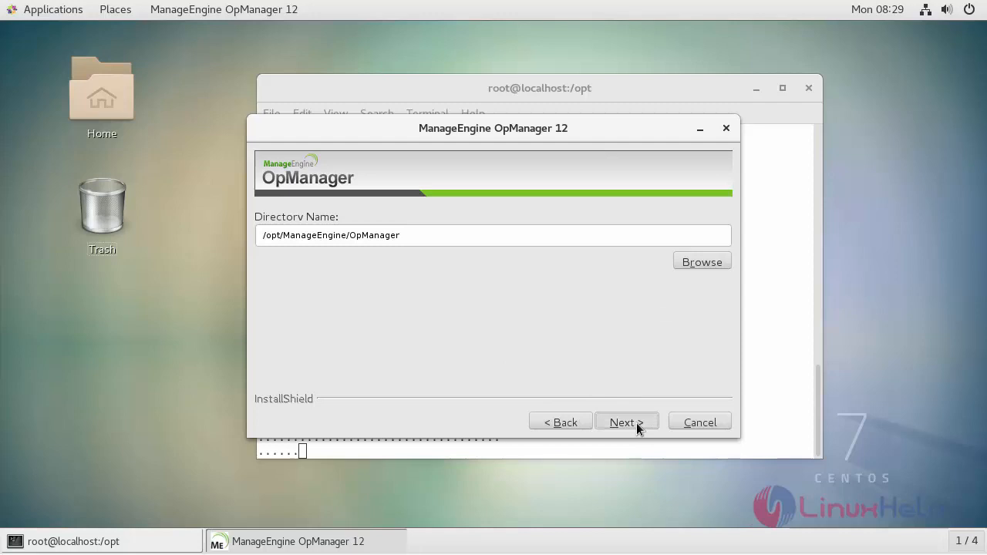
- Keep /opt/ManageEngine/OpManager, set web server port 8080, and confirm the installation details
left_click(626, 422)
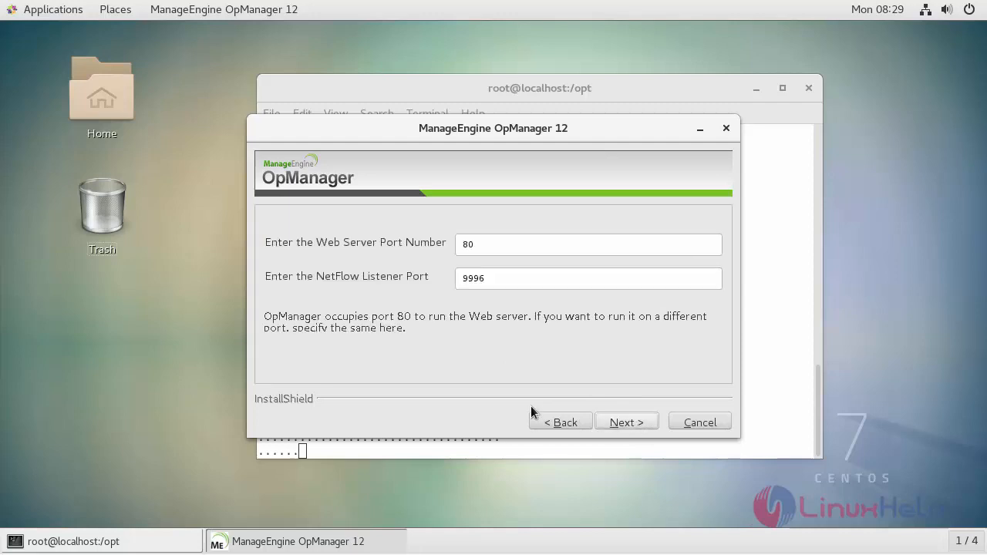
mouse_move(401, 264)
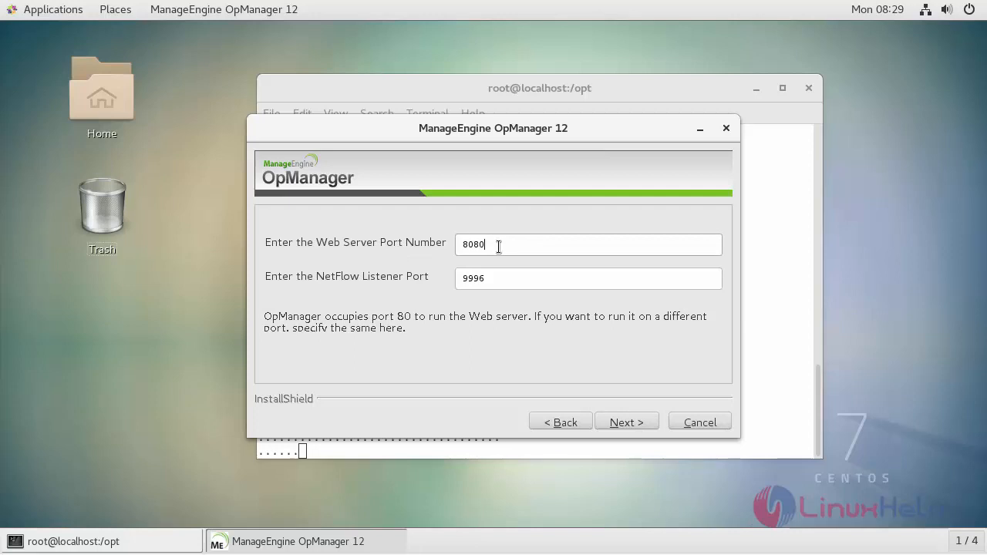
left_click(626, 423)
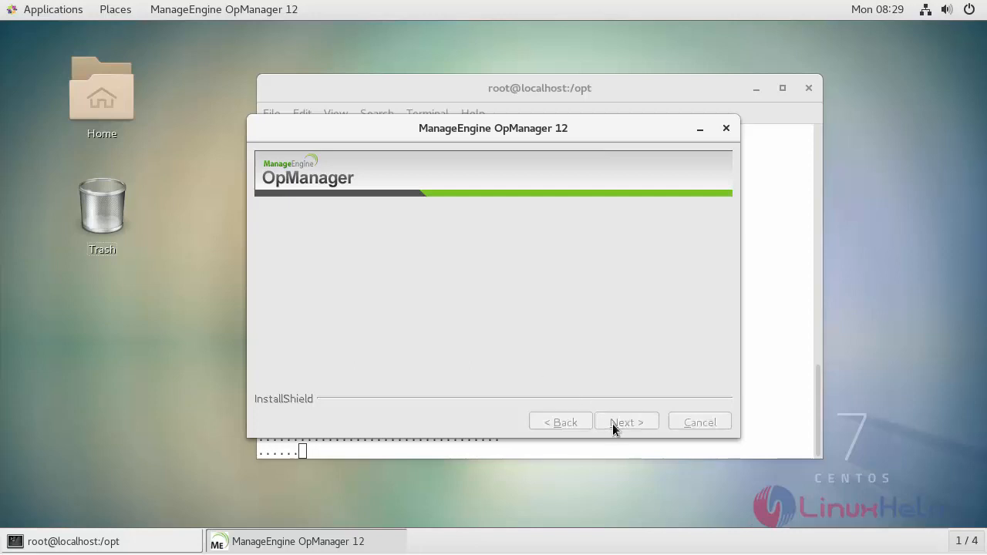
left_click(626, 423)
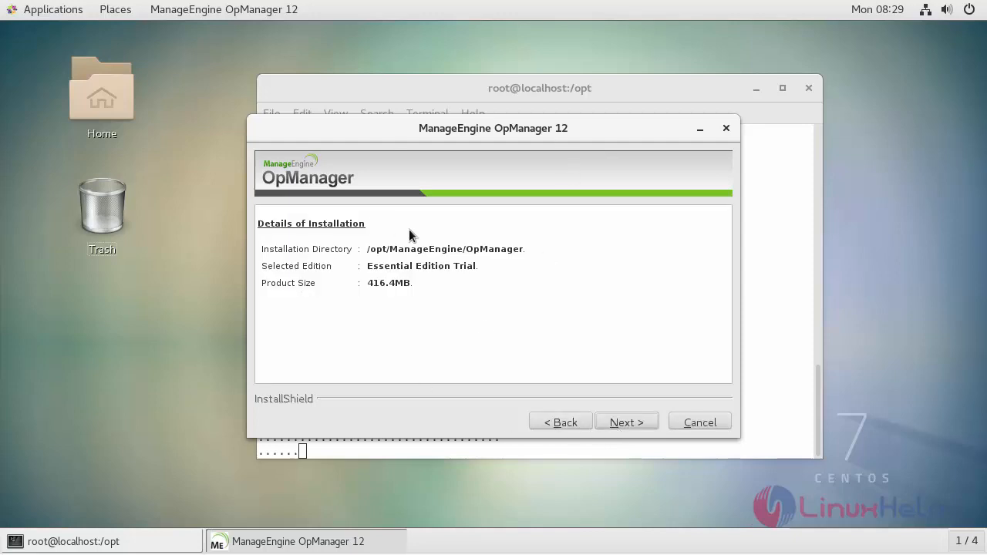
left_click(626, 423)
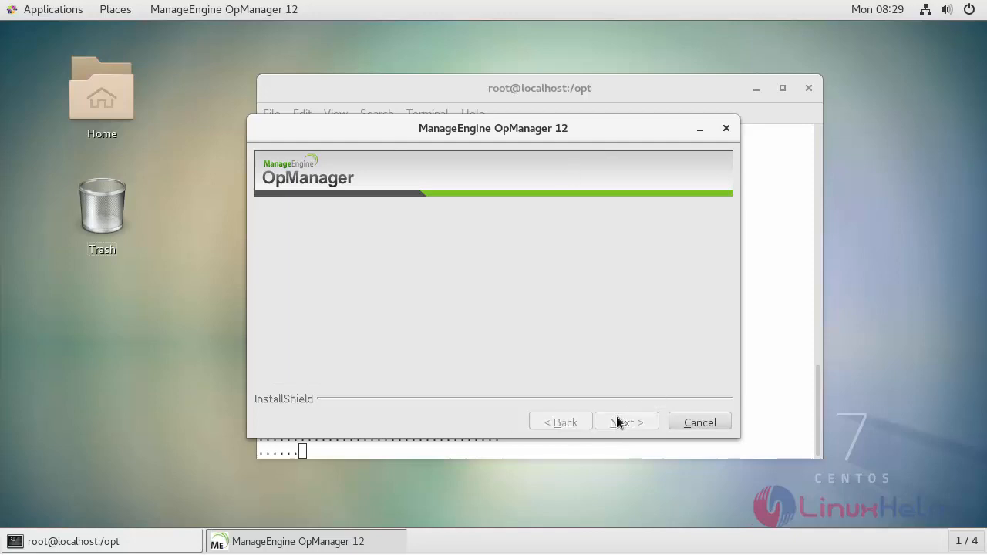
- Start copying the OpManager 12 files onto the system
left_click(626, 422)
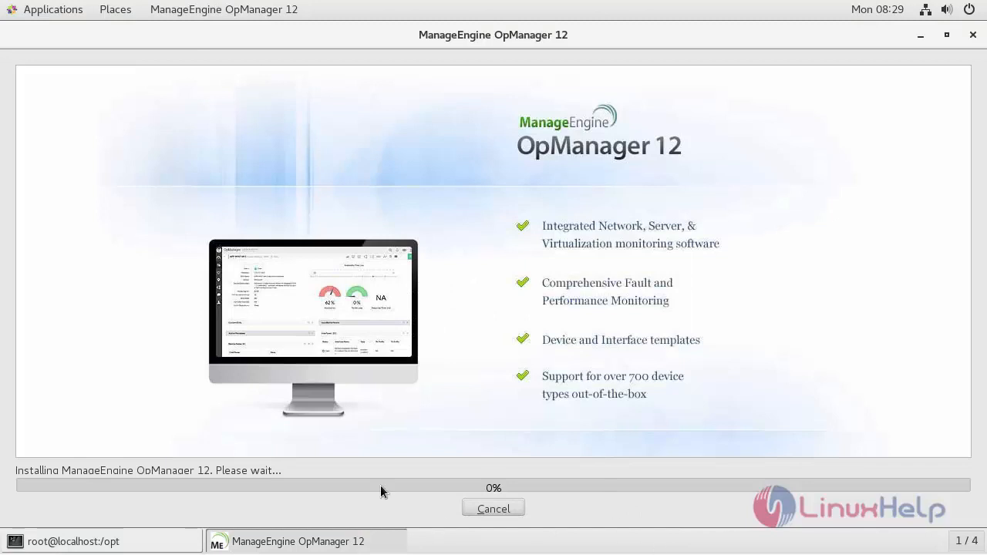
mouse_move(450, 406)
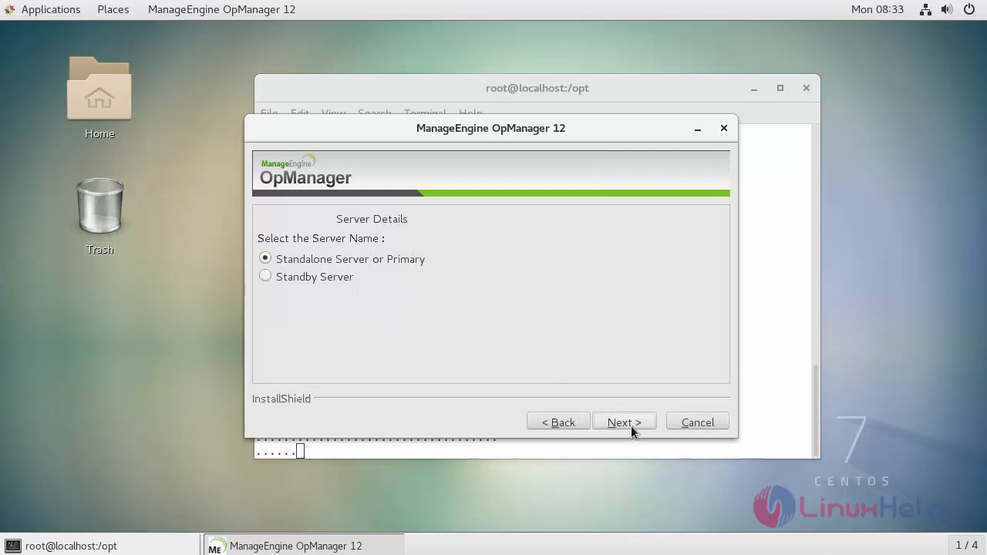
- Install as Standalone/Primary server, acknowledge the primary-server notice, and finish the wizard
left_click(623, 423)
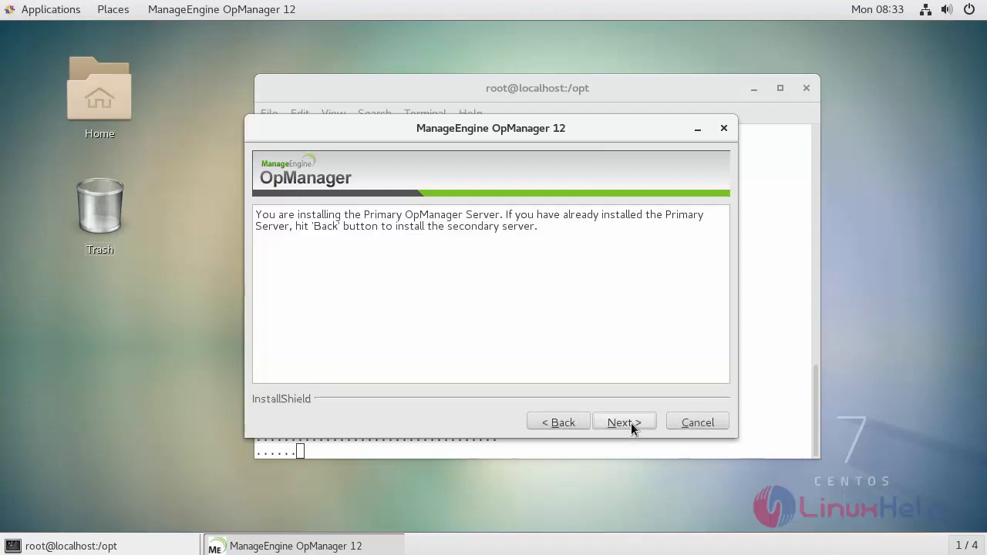
left_click(623, 422)
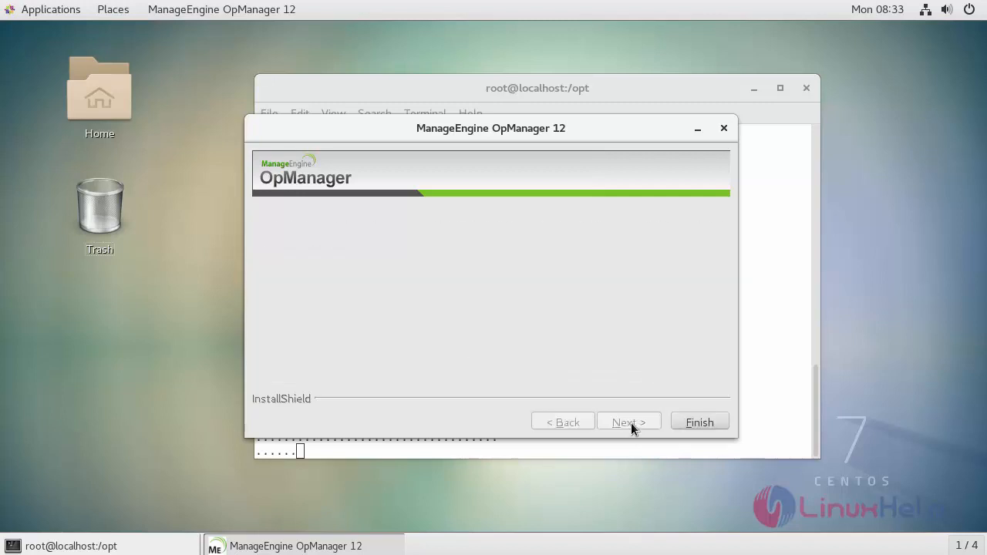
left_click(629, 422)
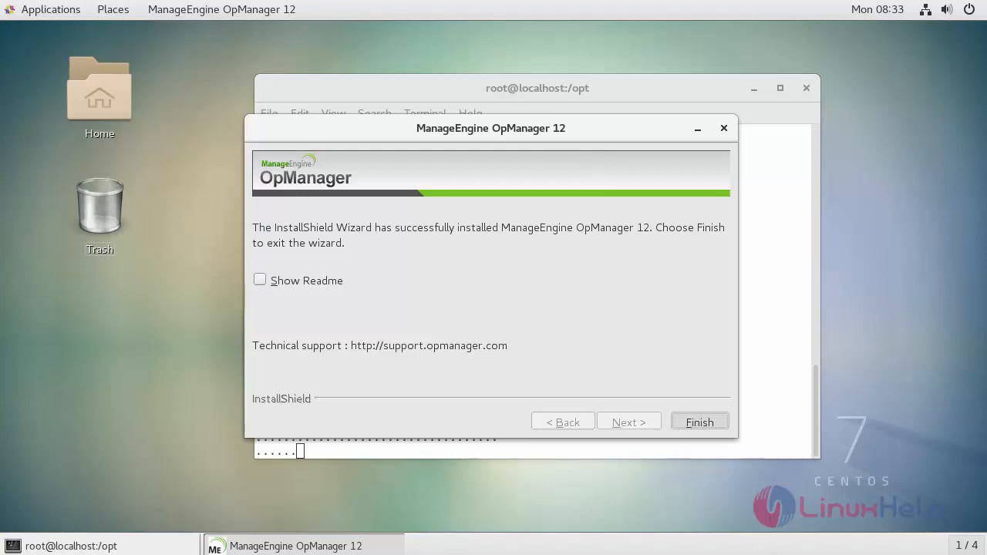
left_click(697, 422)
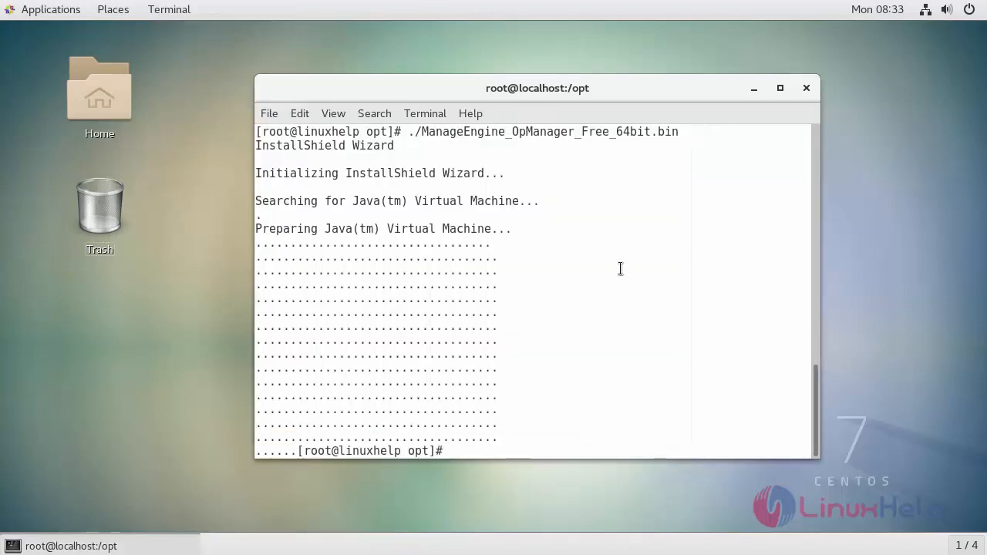
- Browse /opt/ManageEngine/OpManager and its bin folder, noting scripts like StartOpManagerServer.sh
type("cd")
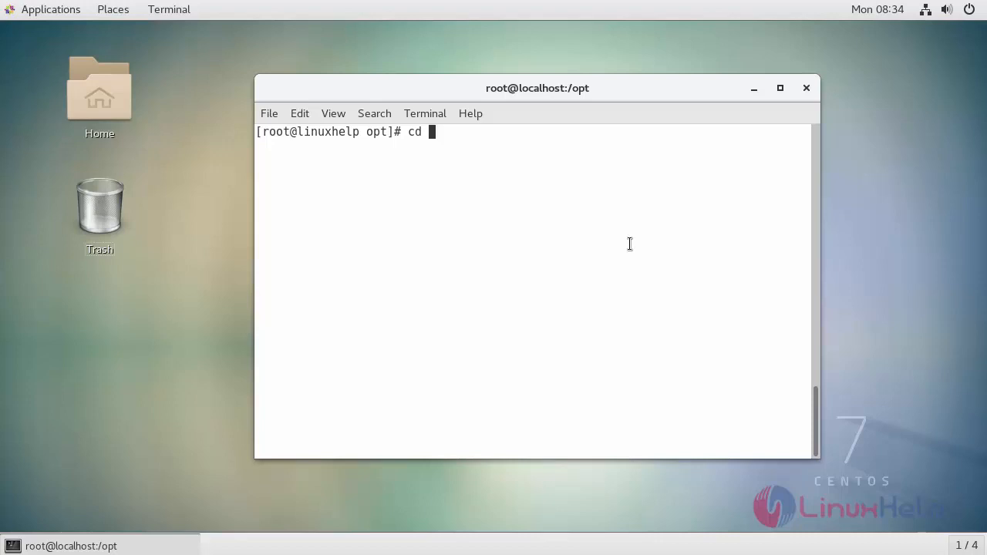
type("ManageEngine/OpManager/")
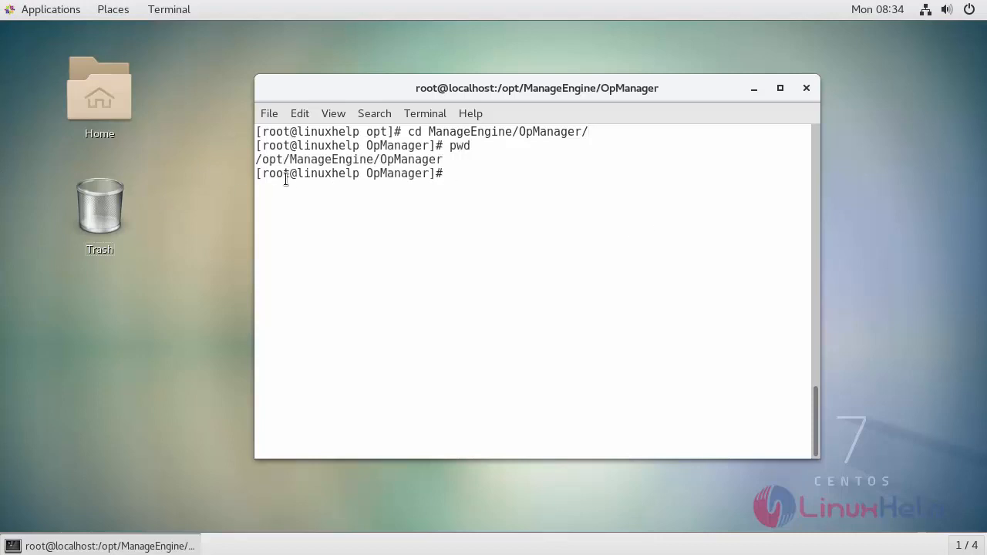
type("ls -l")
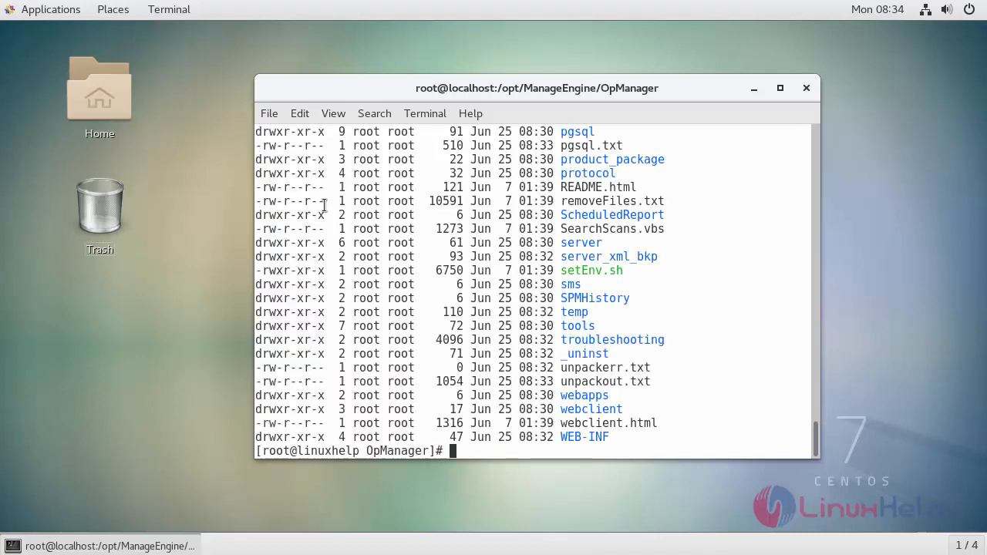
type("cd")
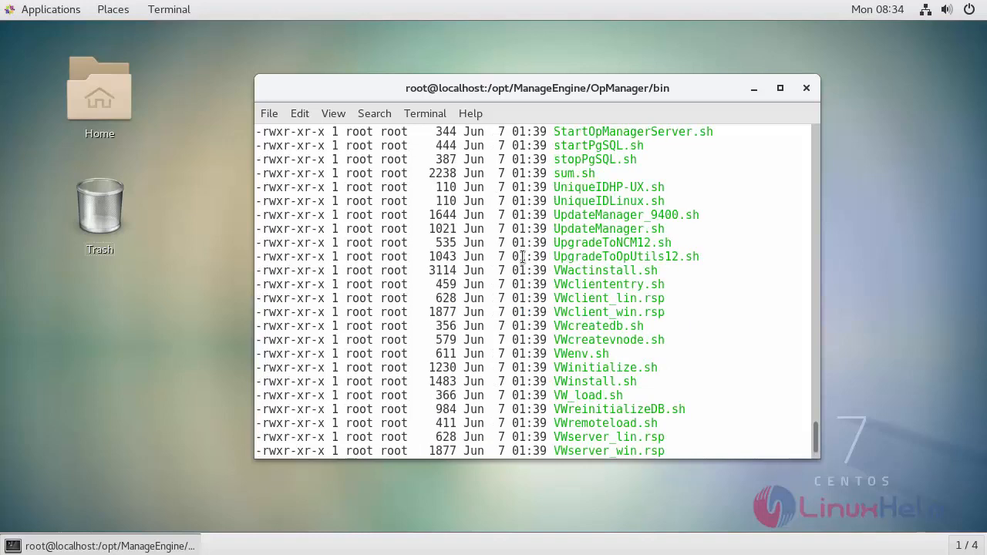
scroll("up", 3)
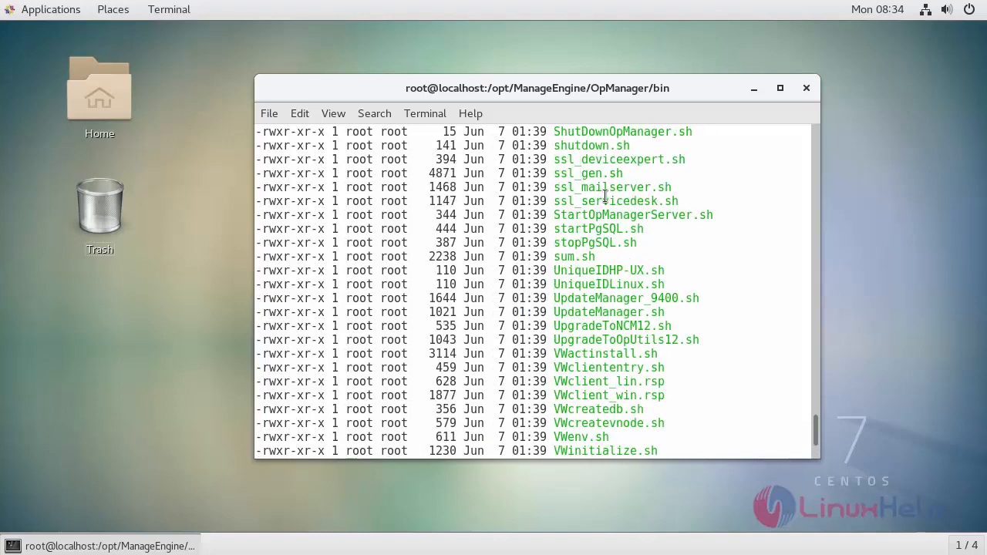
double_click(632, 214)
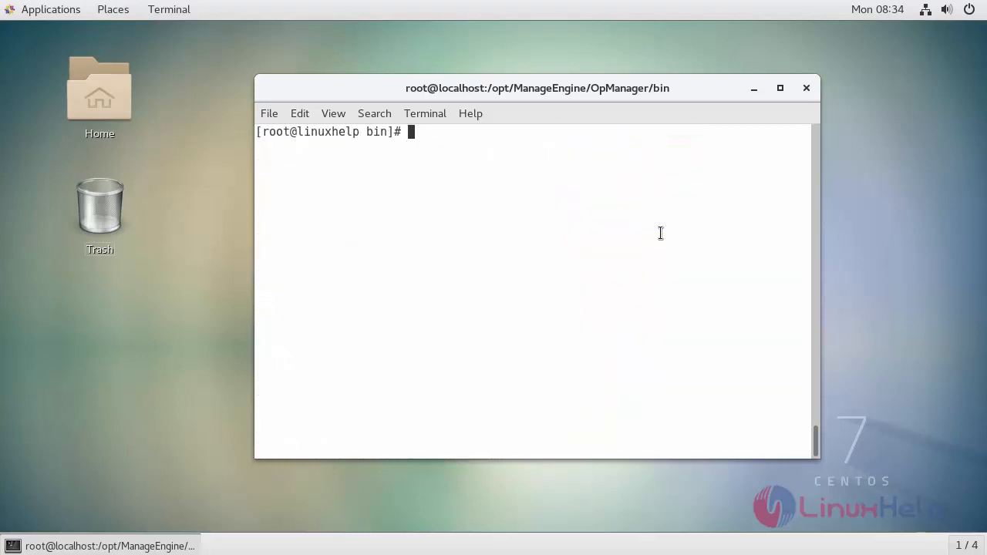
- Run ./linkAsService.sh to register OpManager.service with systemd, enabled at boot
type("./linkAsService.sh")
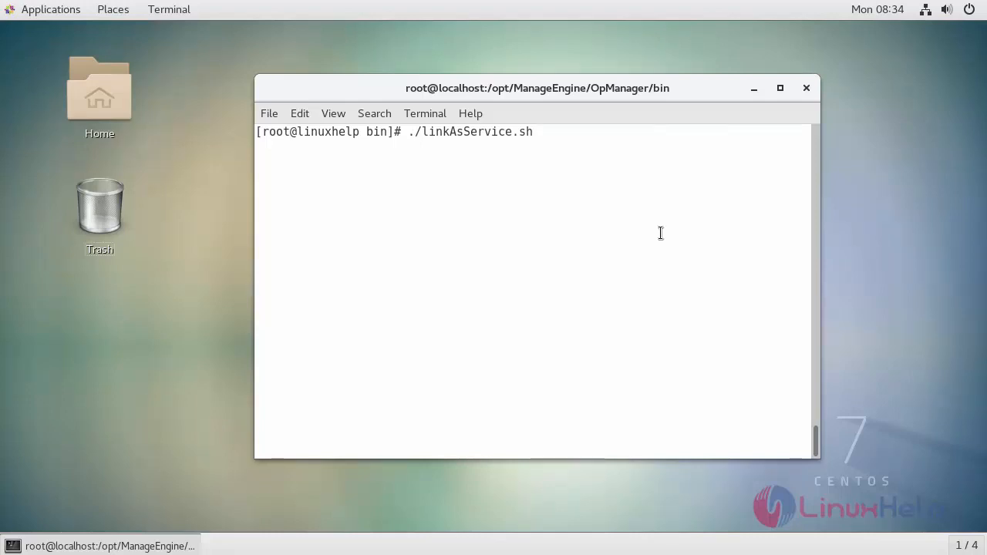
key("Return")
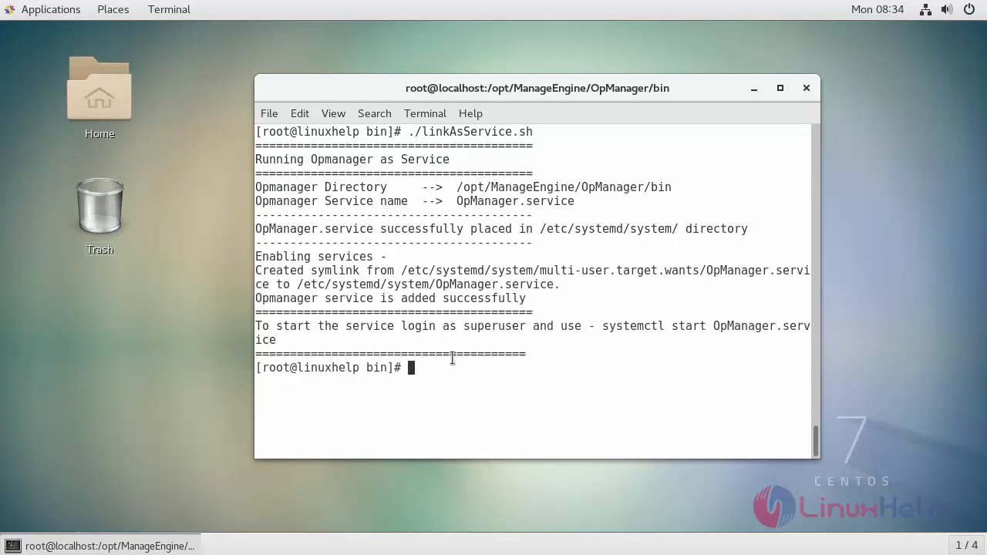
- Check OpManager status with systemctl, start the service, and confirm it shows active (exited)
type("systemctl")
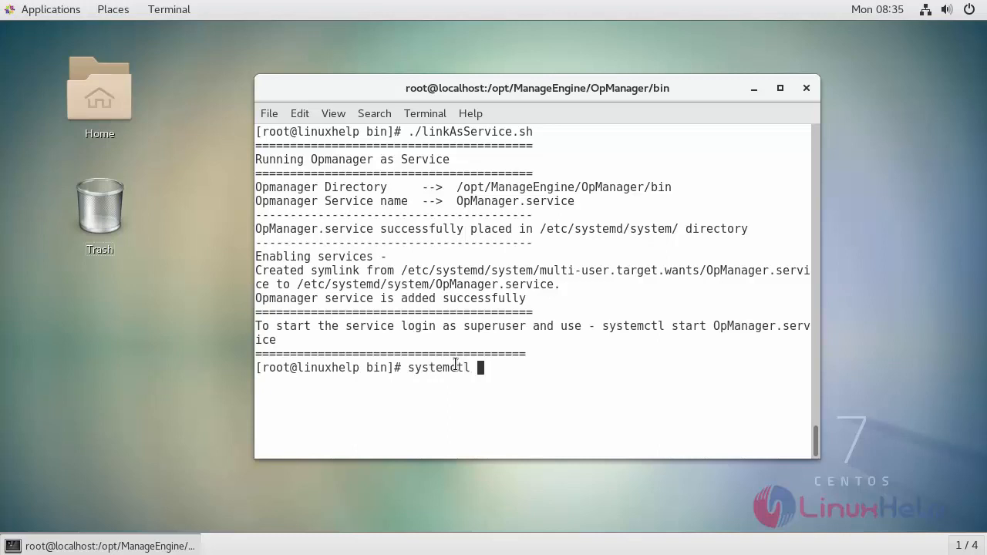
type("status")
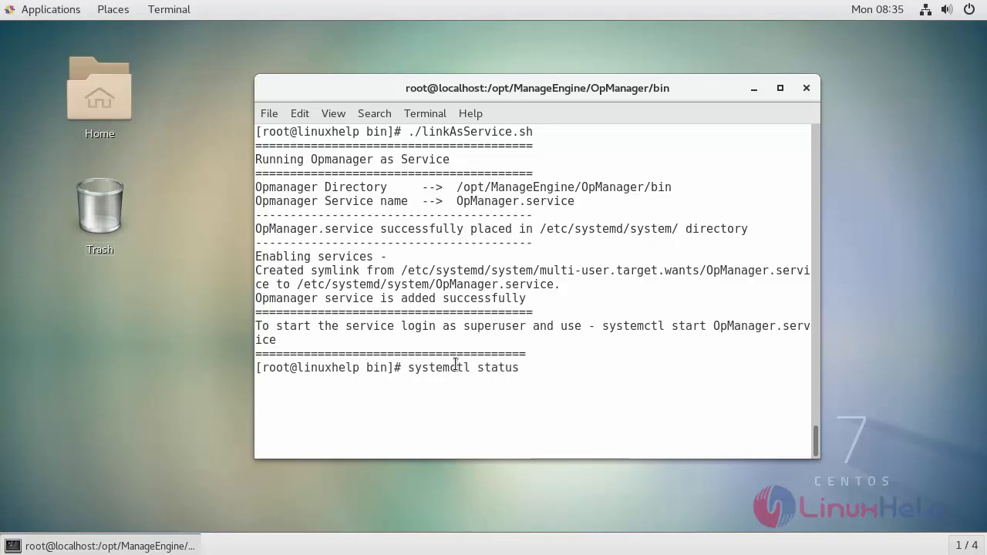
double_click(743, 325)
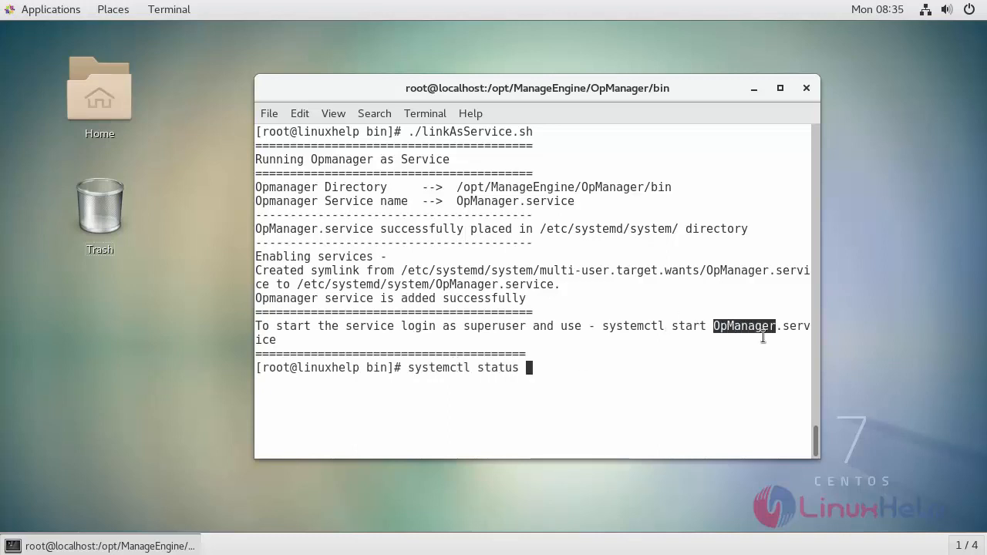
type("OpManager")
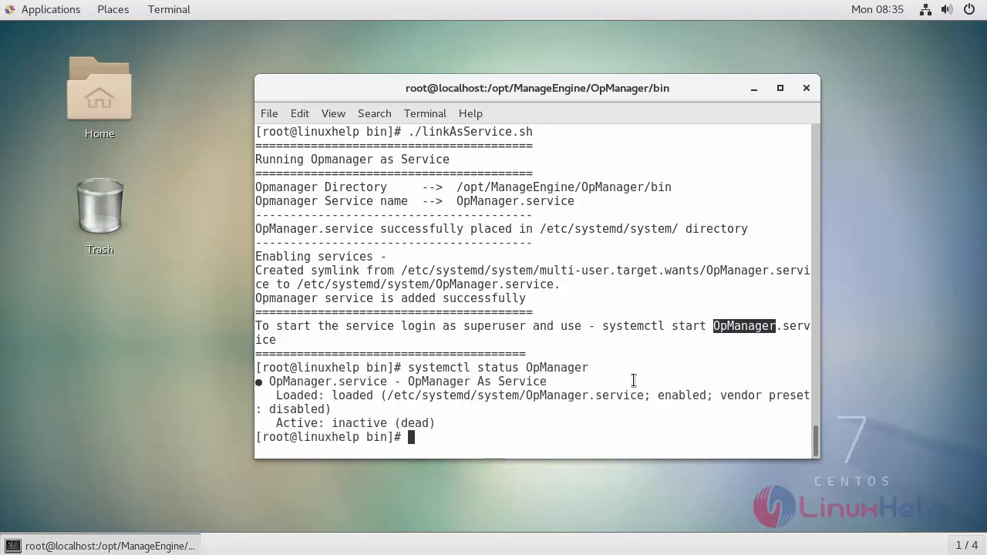
type("systemctl status OpManager")
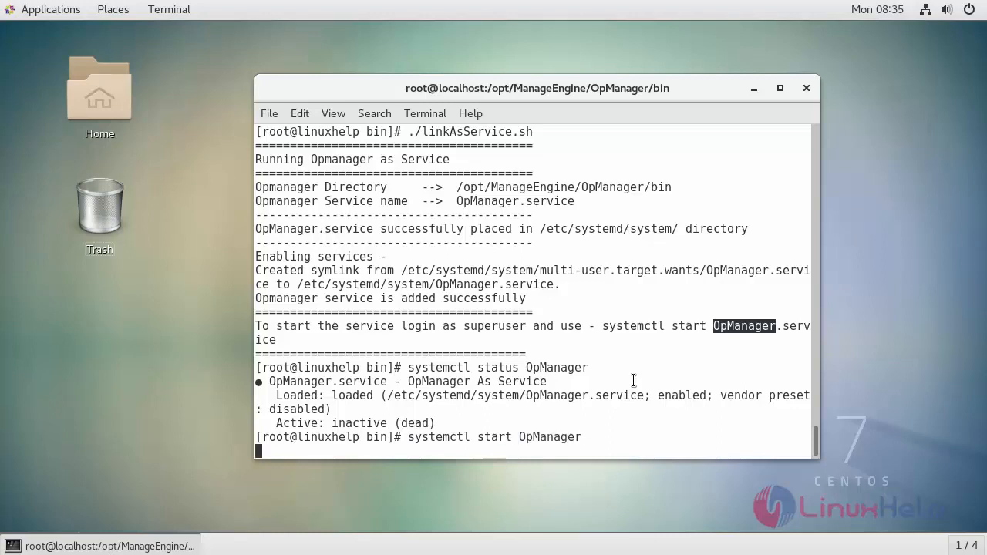
key("Return")
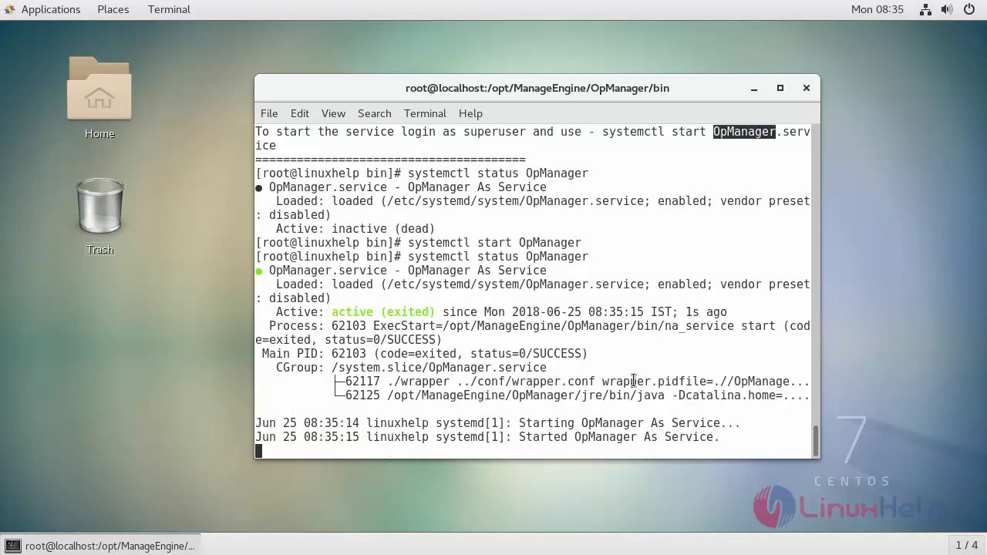
key("Return")
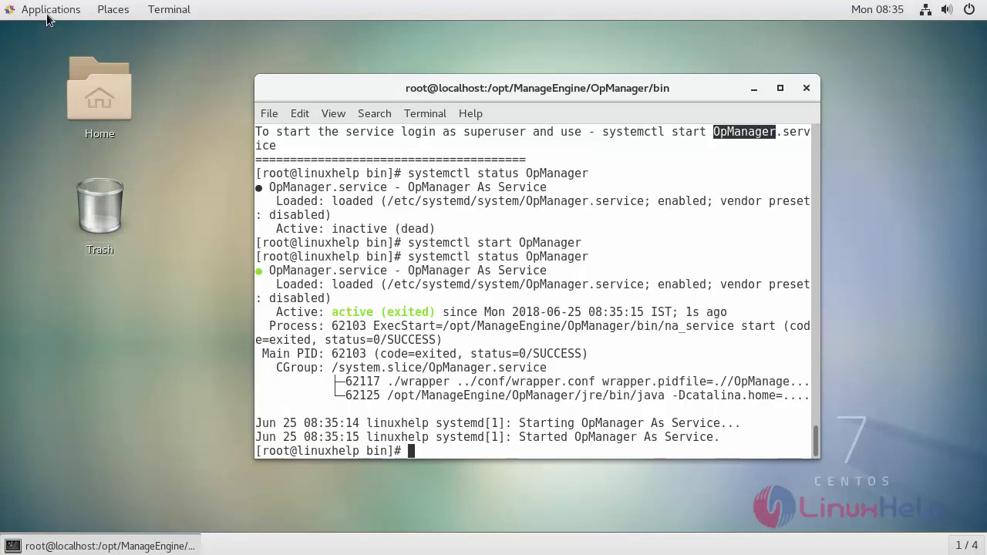
- Browse to 192.168.7.219:8080 in a new Firefox tab to reach the OpManager login page
left_click(49, 9)
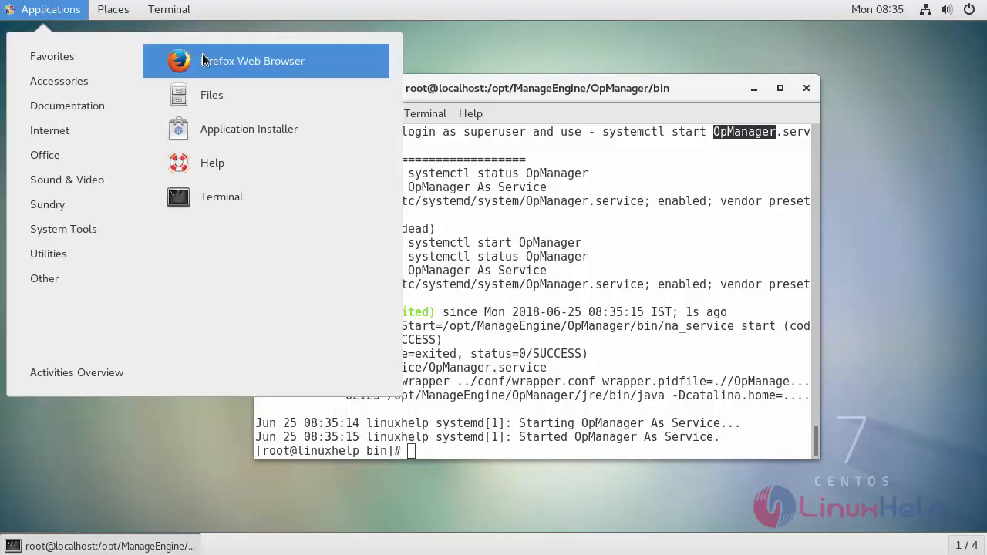
left_click(253, 60)
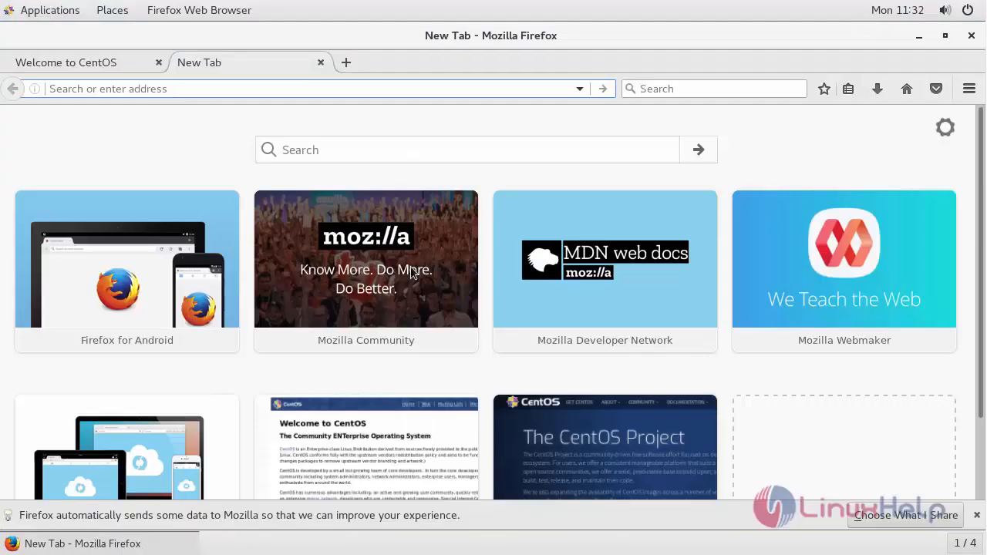
type("192.168.7.219")
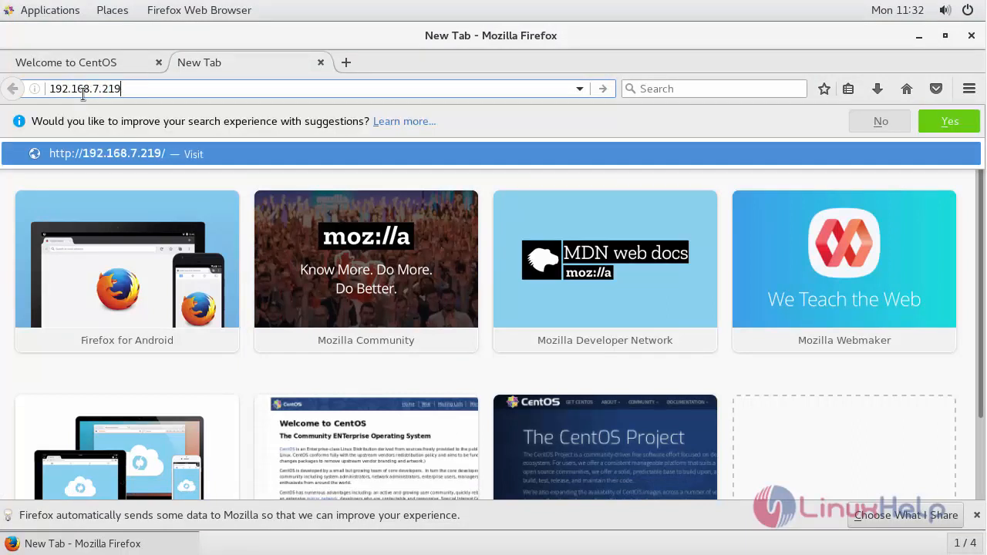
type(":8080")
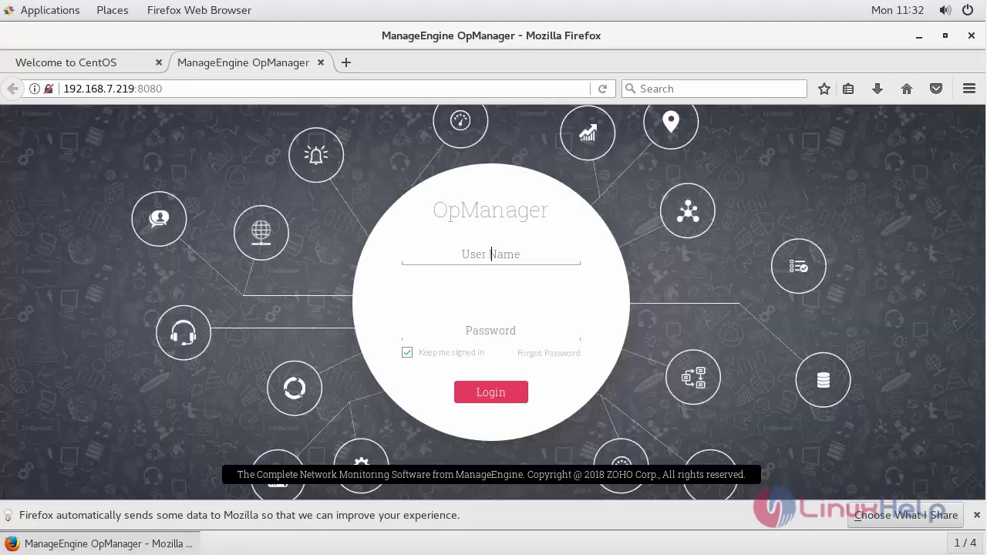
mouse_move(702, 338)
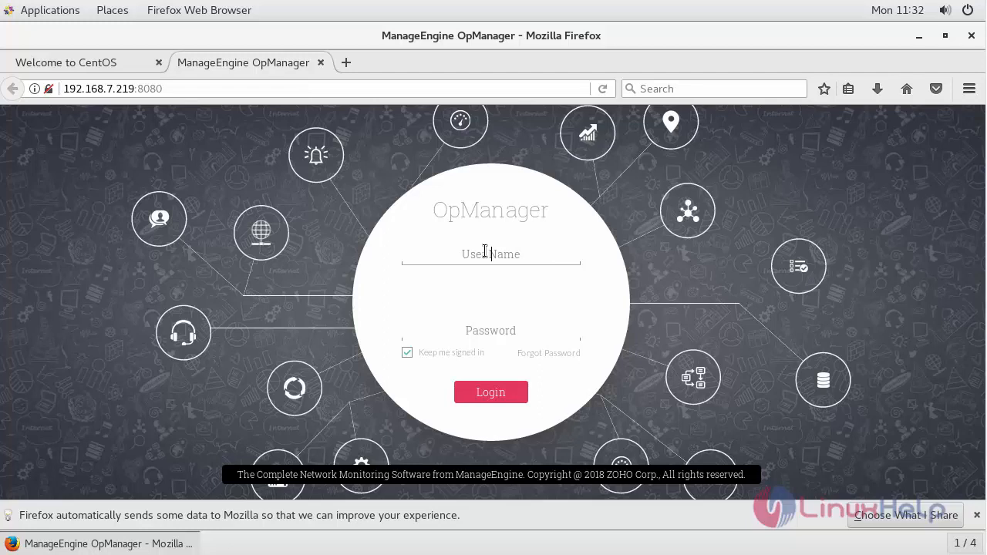
- Log in to the OpManager web console as admin and decline Firefox's offer to remember the login
type("admin")
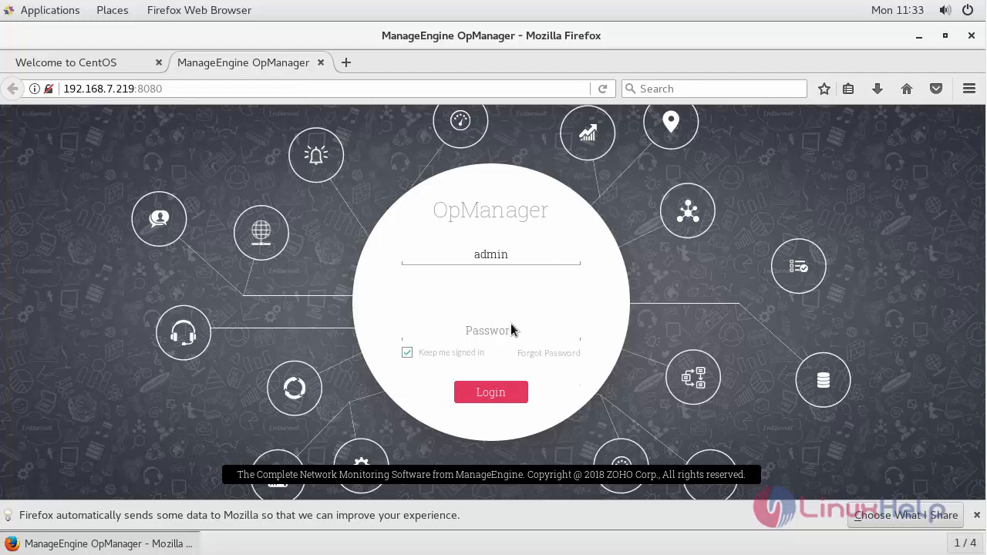
type("password")
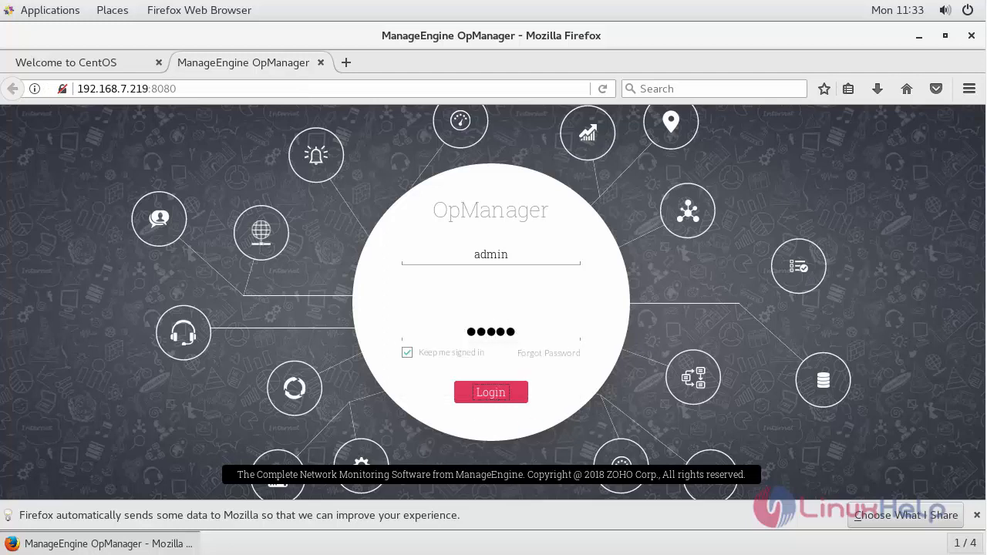
left_click(490, 391)
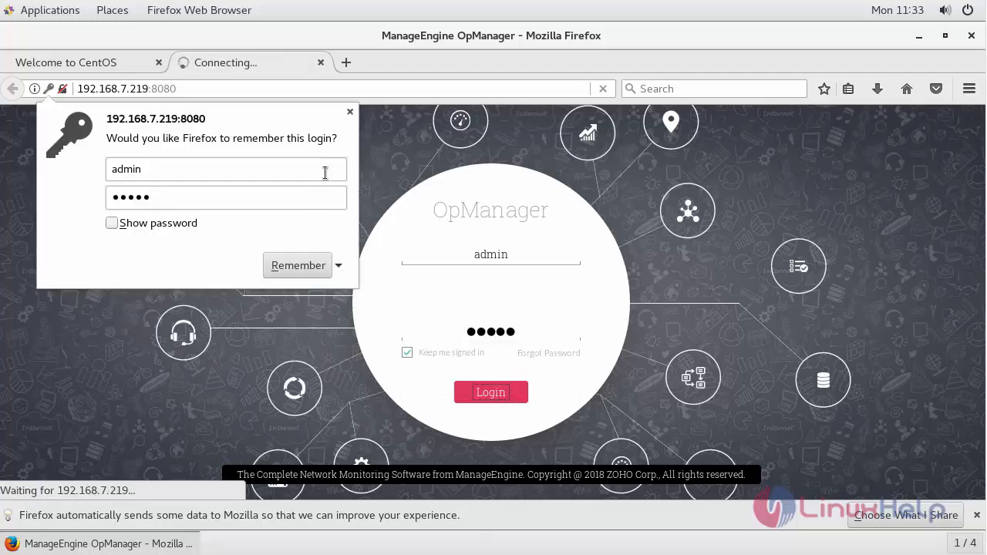
left_click(348, 111)
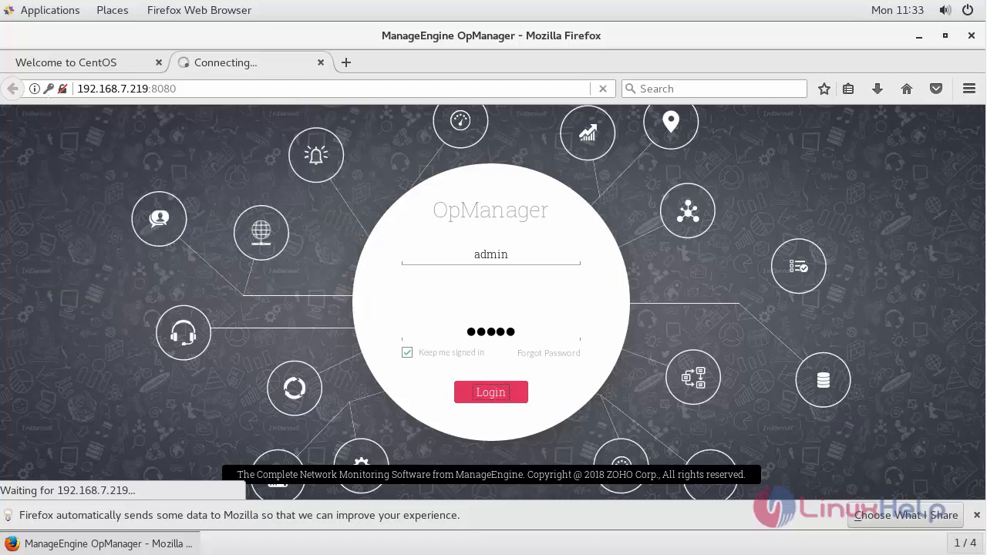
left_click(491, 392)
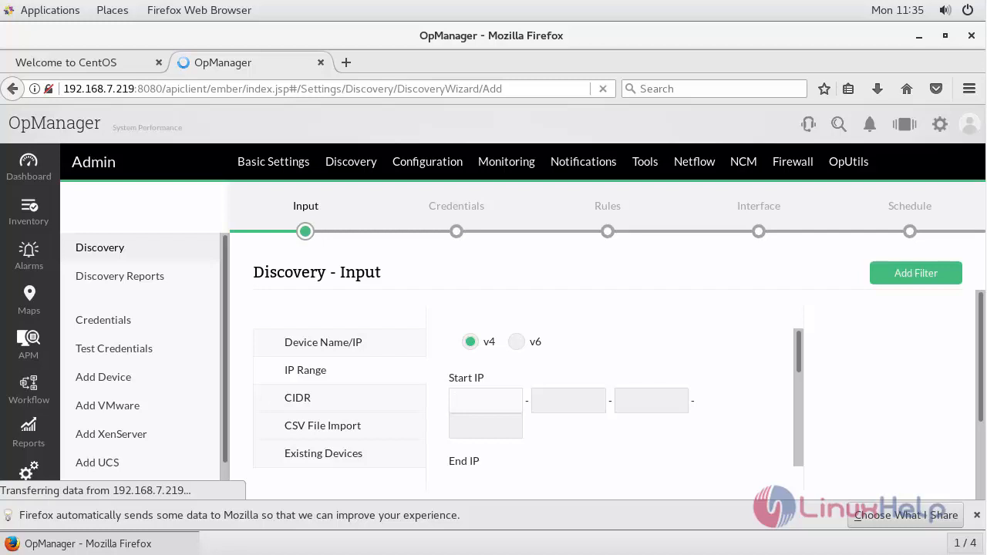
- Cancel the Discovery wizard's Input step without entering any IP range or devices
scroll("down", 3)
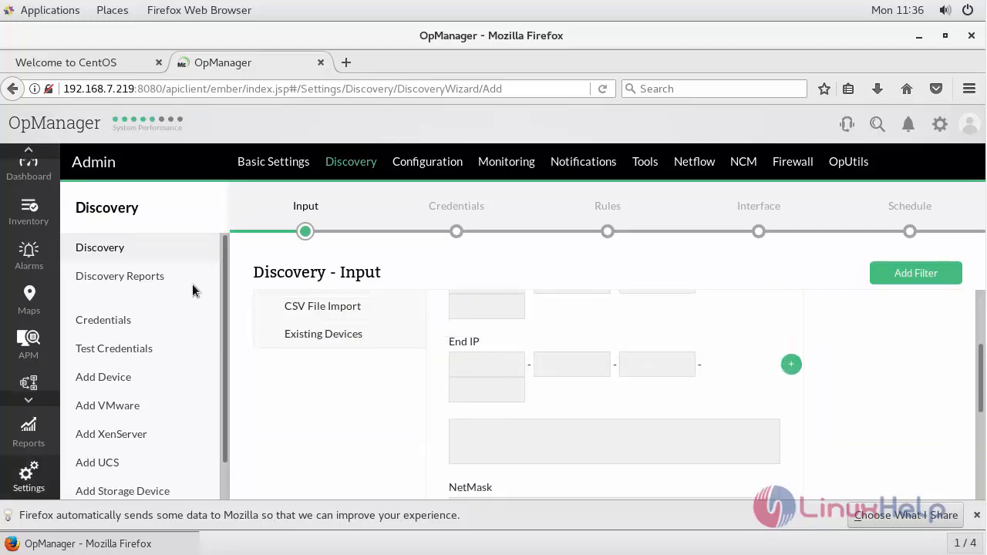
scroll("down", 3)
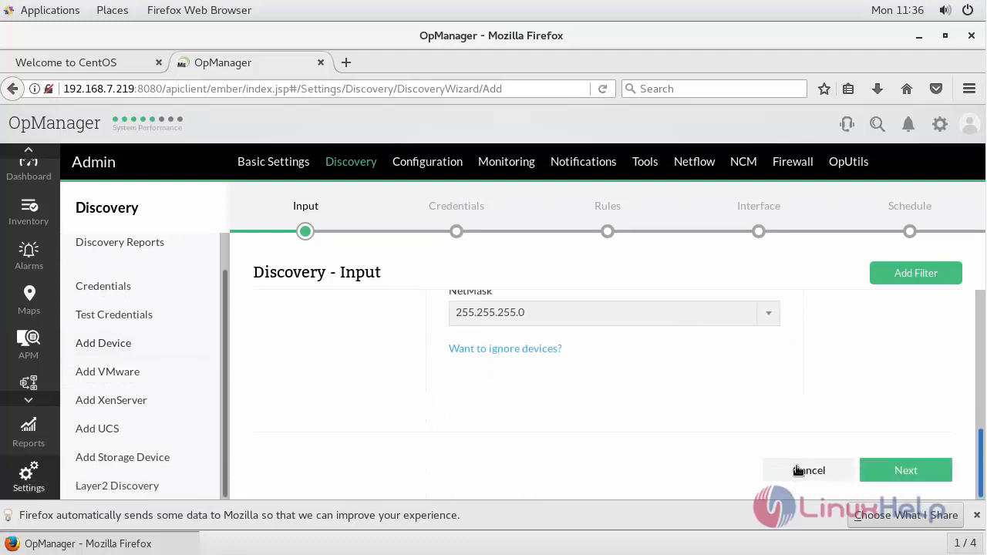
left_click(808, 468)
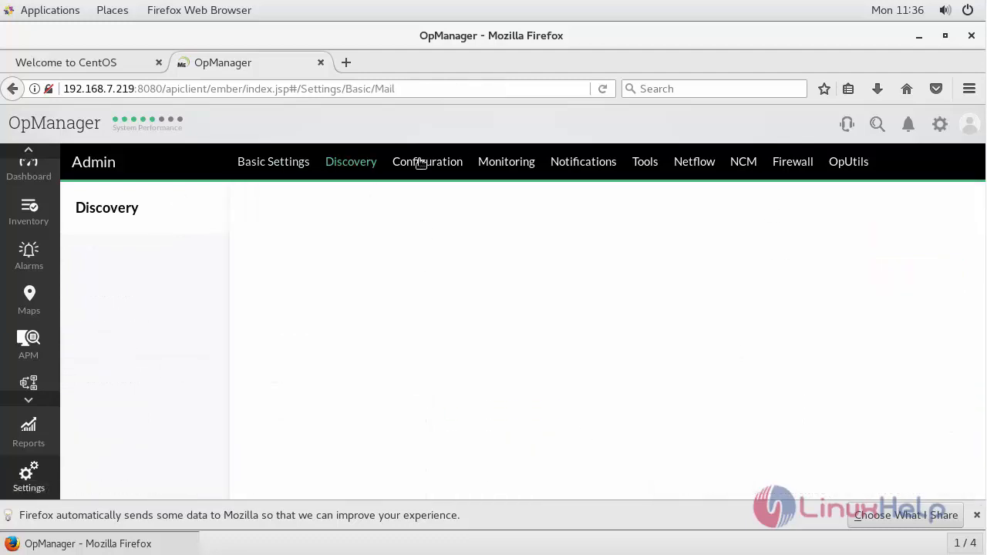
- Show the empty Mail Server Settings form under Admin Basic Settings
left_click(273, 162)
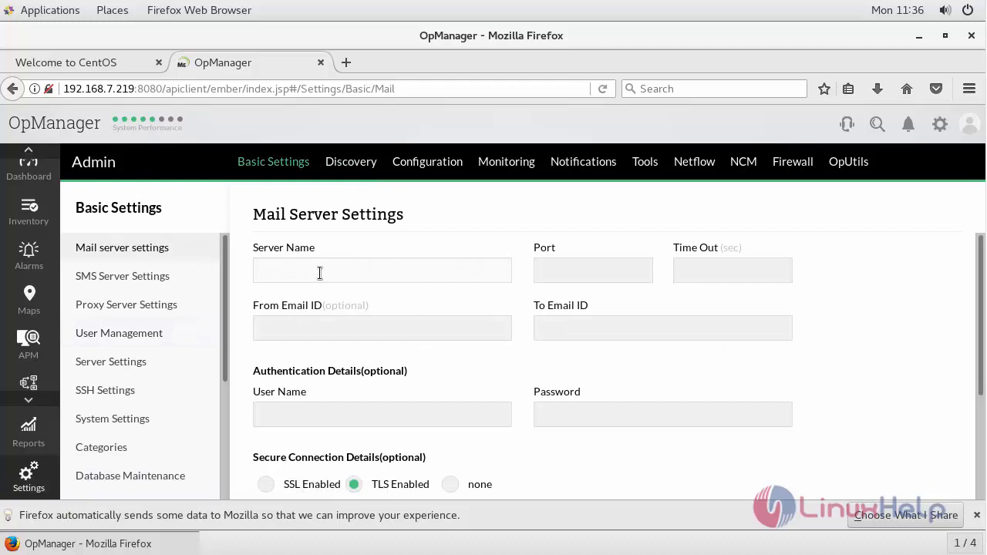
mouse_move(324, 302)
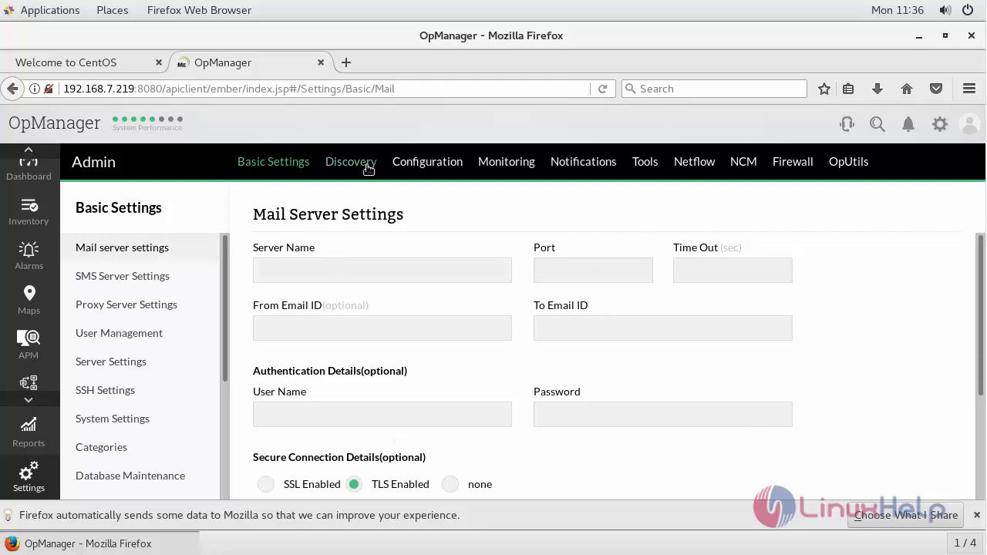
- Go back to the Discovery wizard's Input step from the Admin bar, leaving mail settings unchanged
left_click(350, 162)
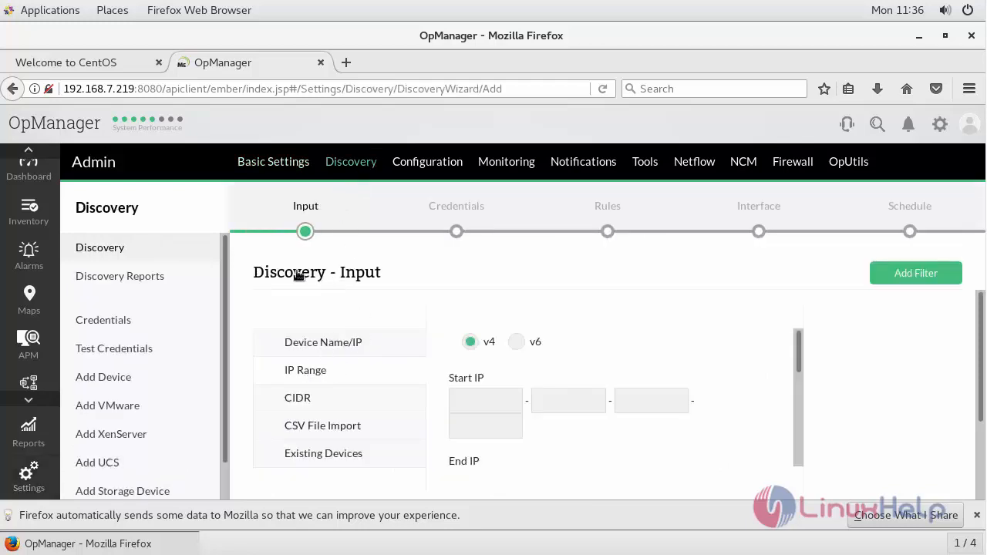
mouse_move(410, 421)
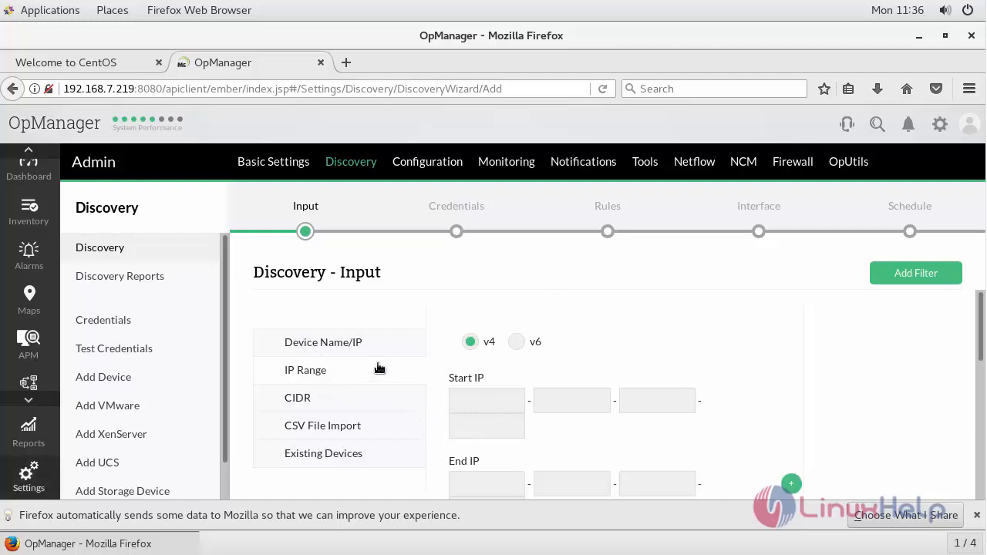
mouse_move(410, 234)
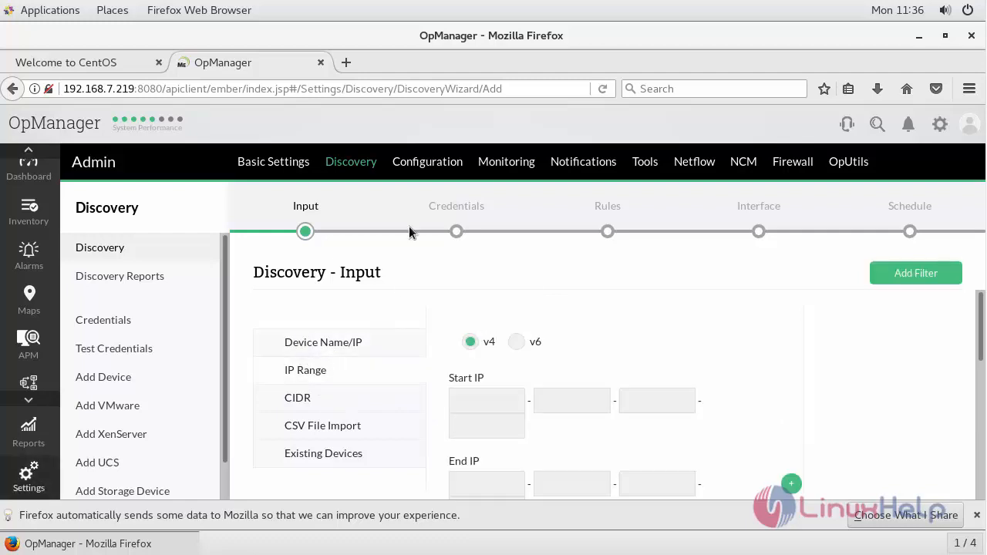
mouse_move(456, 232)
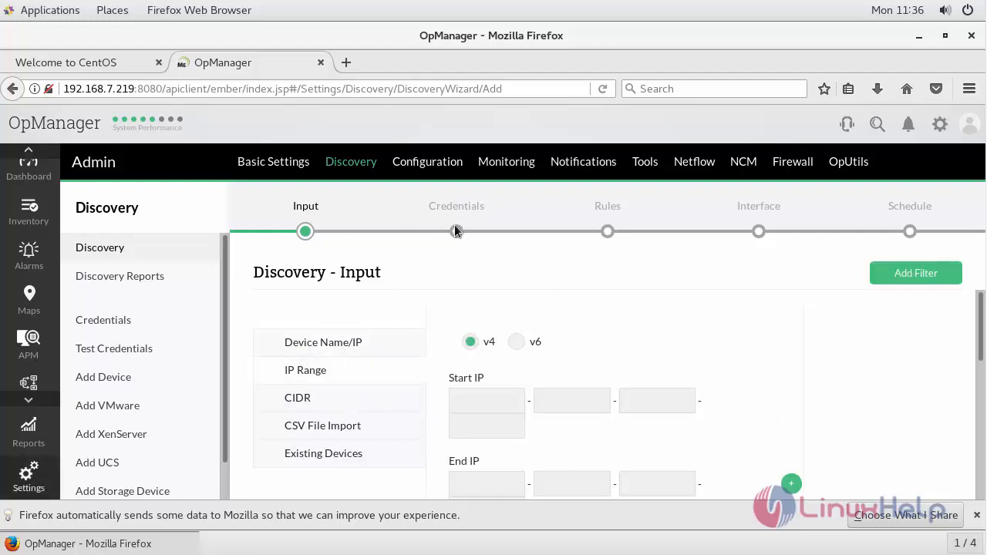
mouse_move(463, 244)
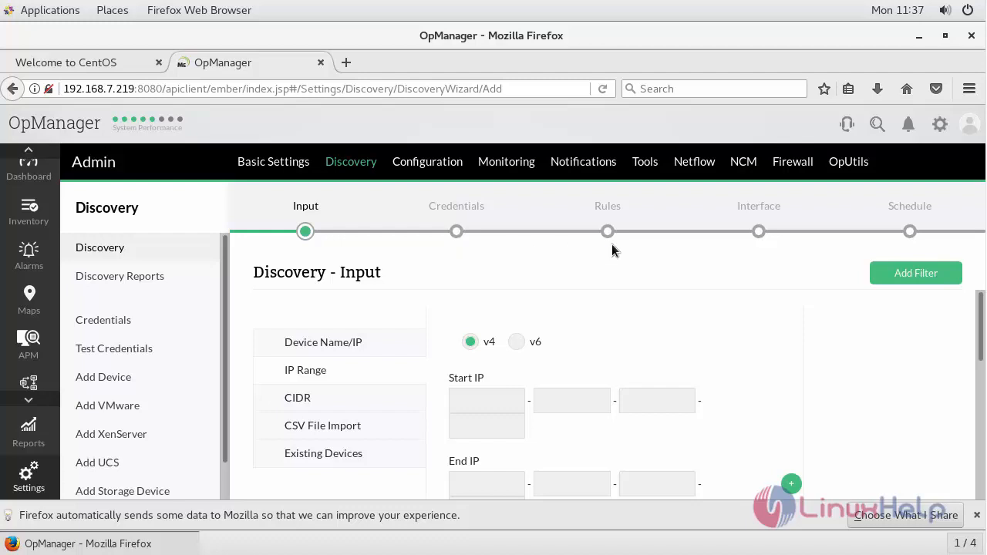
mouse_move(885, 235)
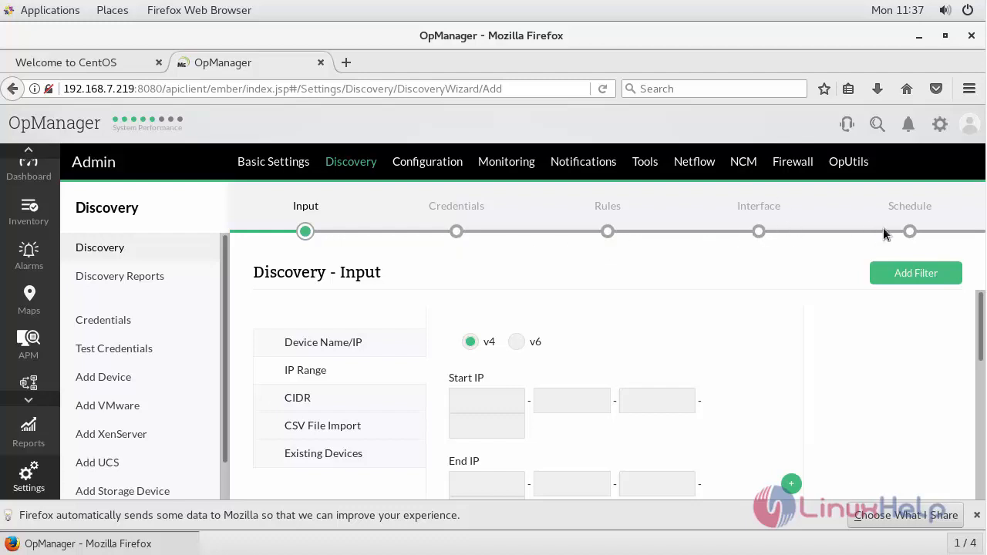
mouse_move(916, 244)
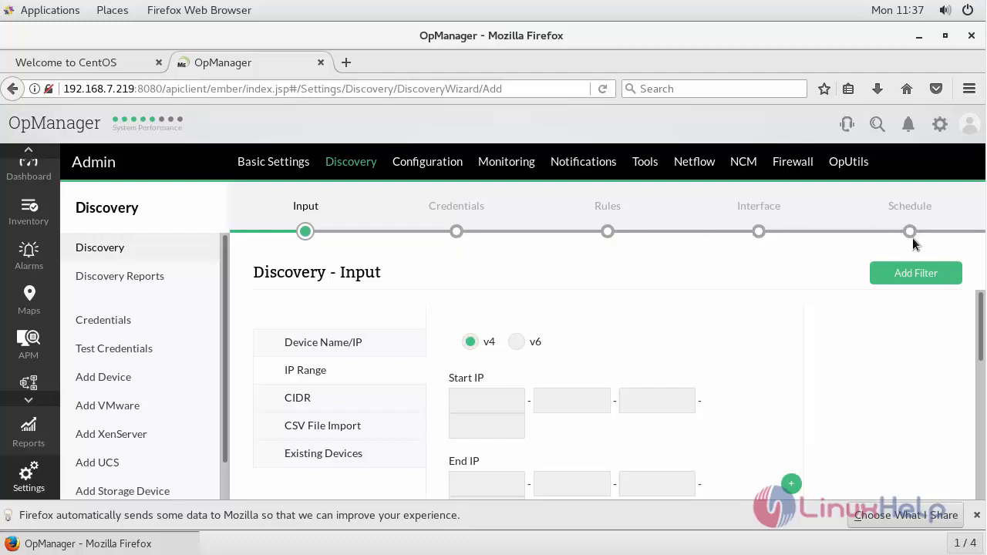
mouse_move(40, 242)
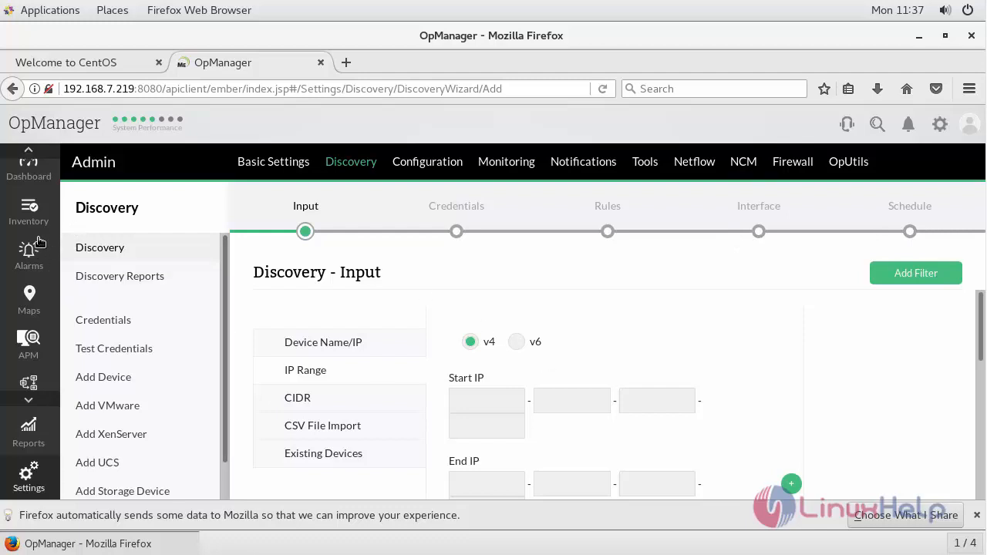
- From Inventory, open Localhost (127.0.0.1) and view its summary with Clear status and 100% availability
left_click(28, 213)
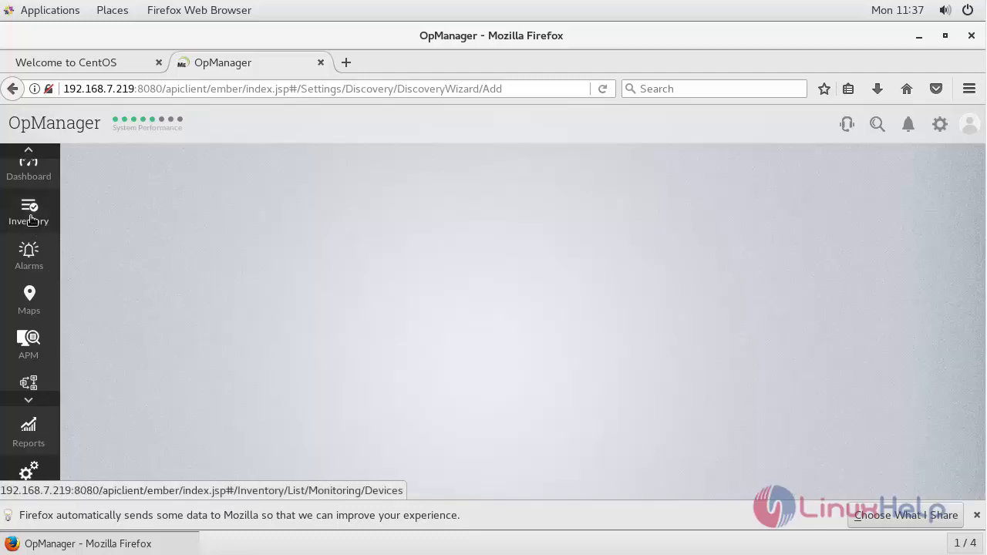
mouse_move(150, 247)
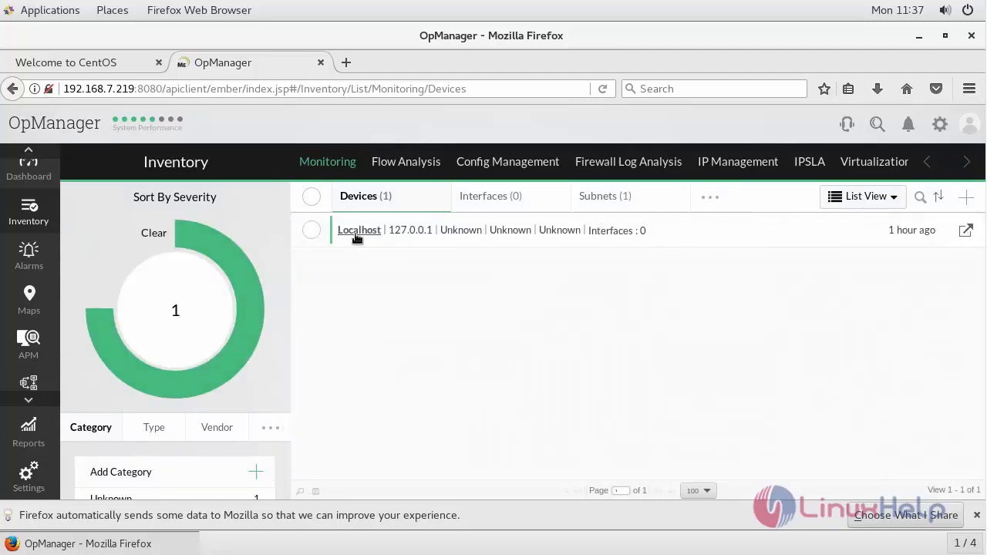
left_click(358, 229)
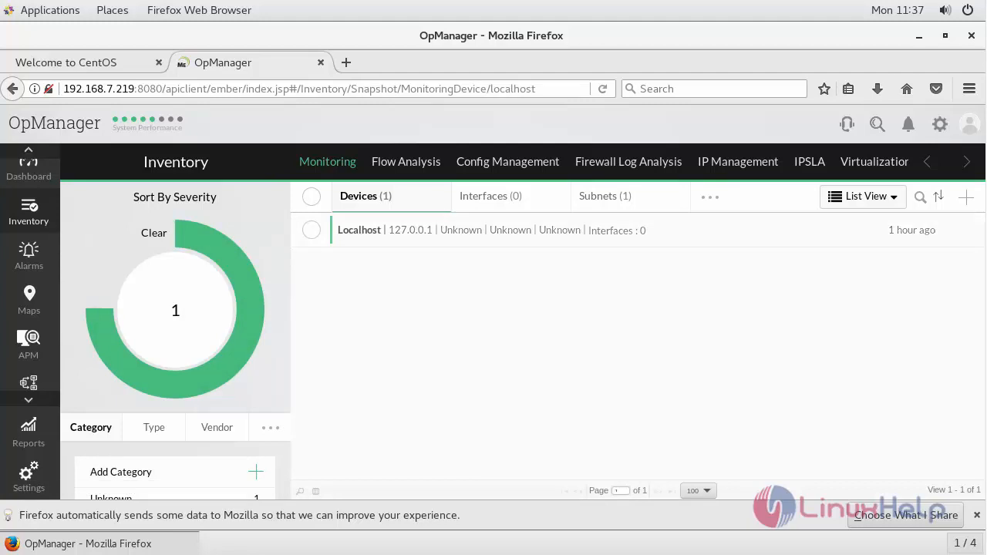
left_click(358, 230)
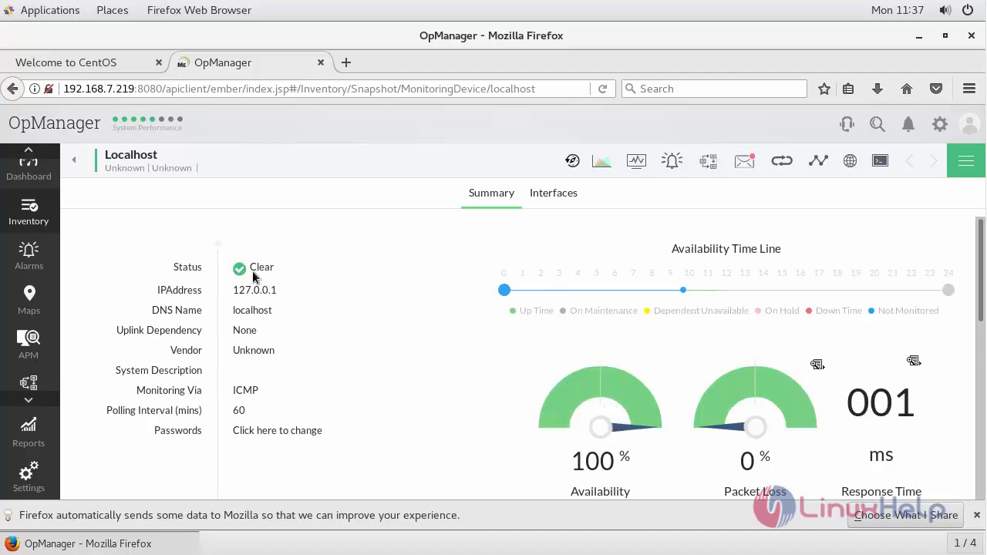
mouse_move(568, 306)
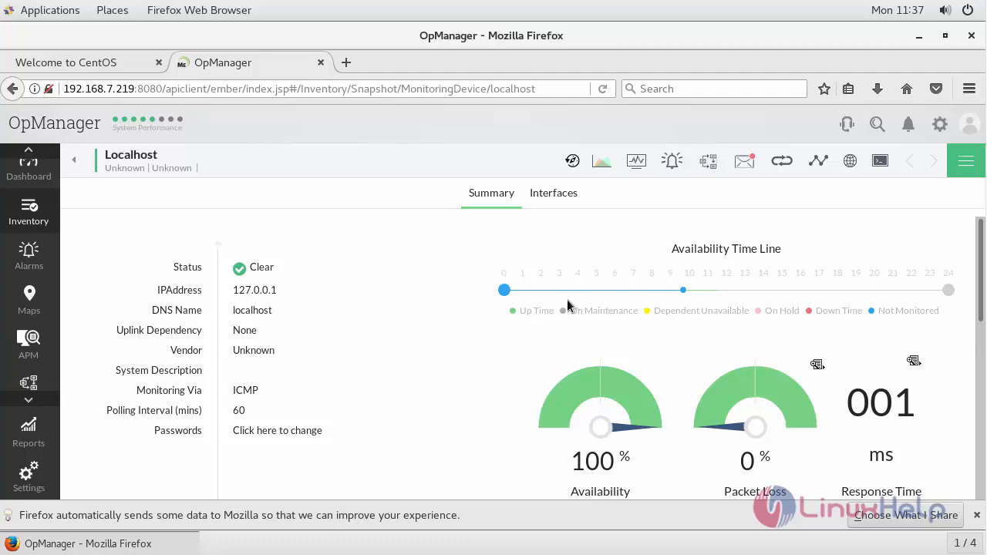
scroll("down", 3)
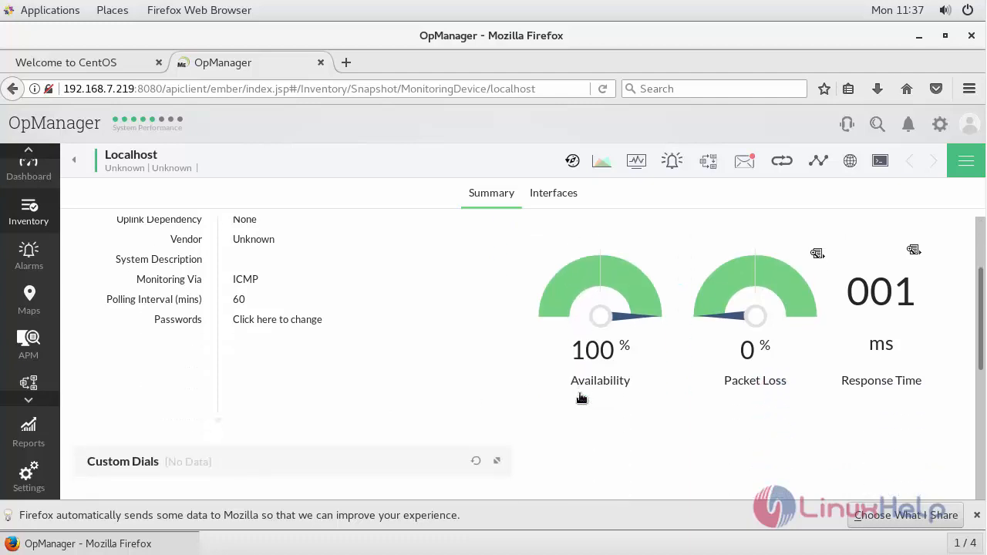
mouse_move(852, 394)
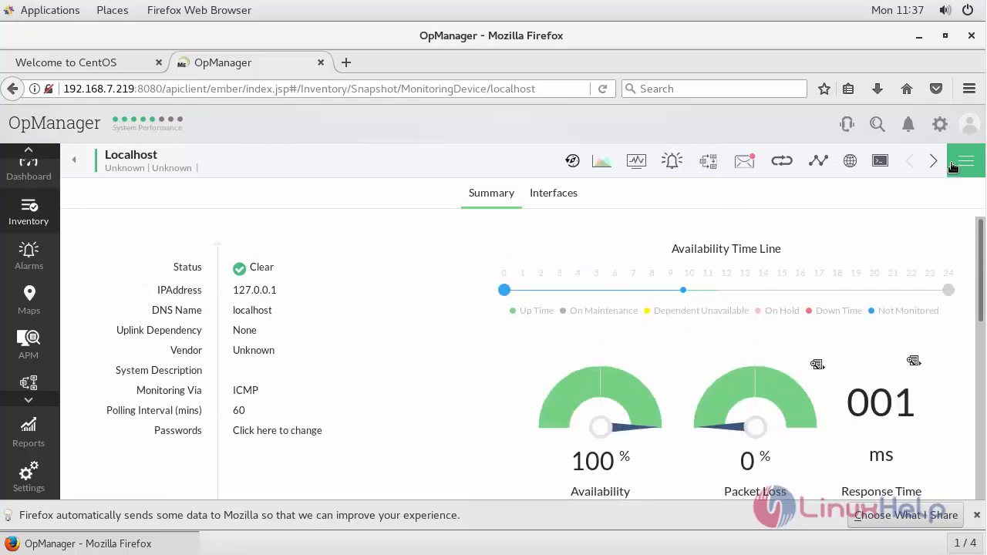
left_click(964, 160)
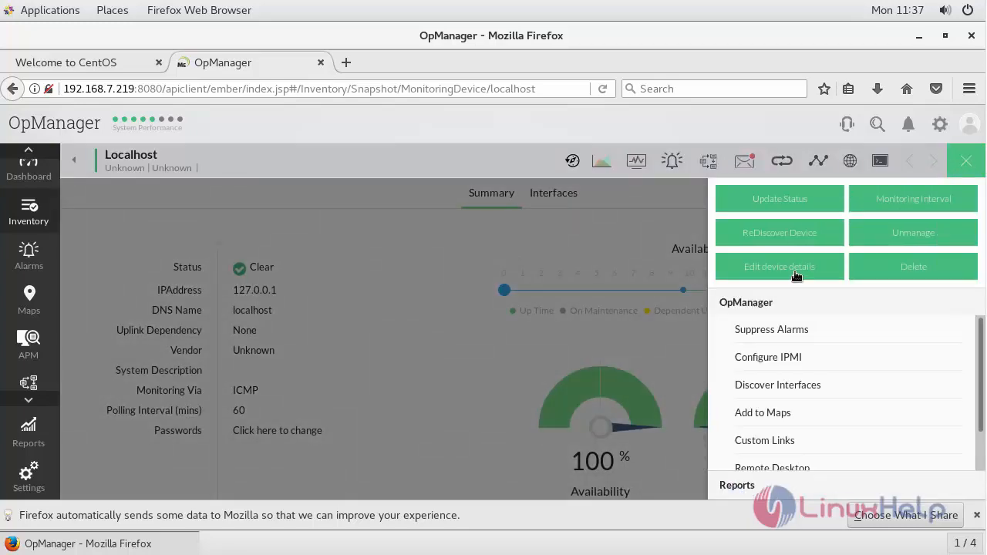
left_click(778, 265)
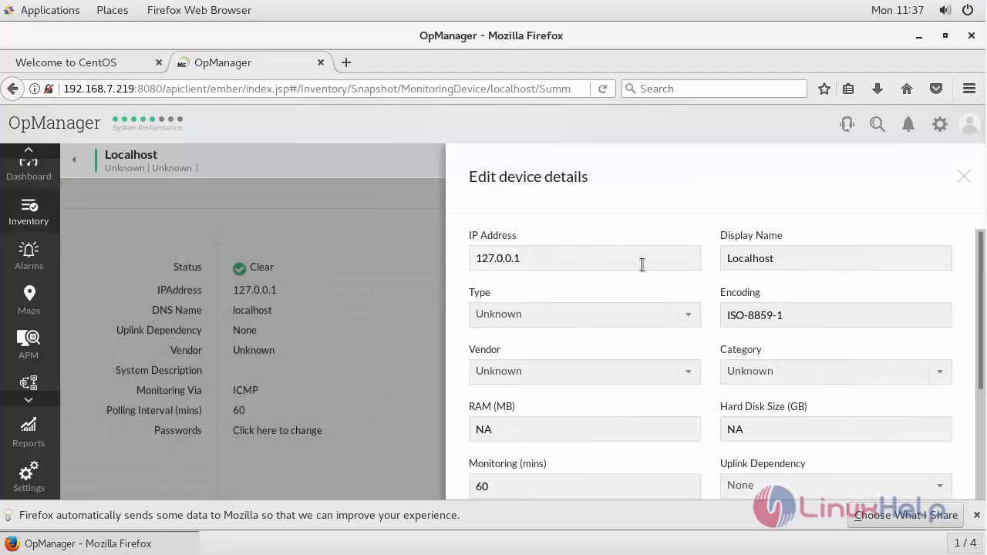
mouse_move(568, 320)
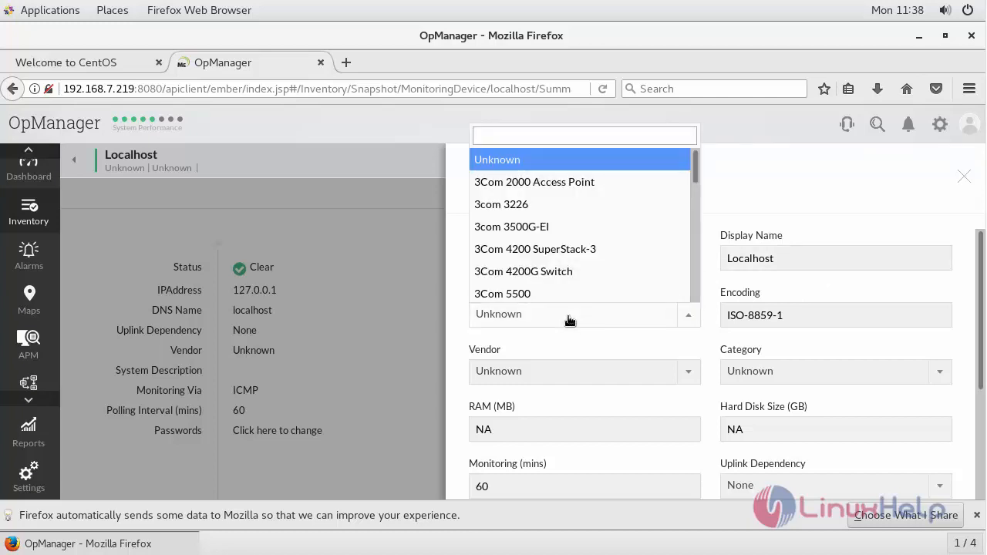
type("linu")
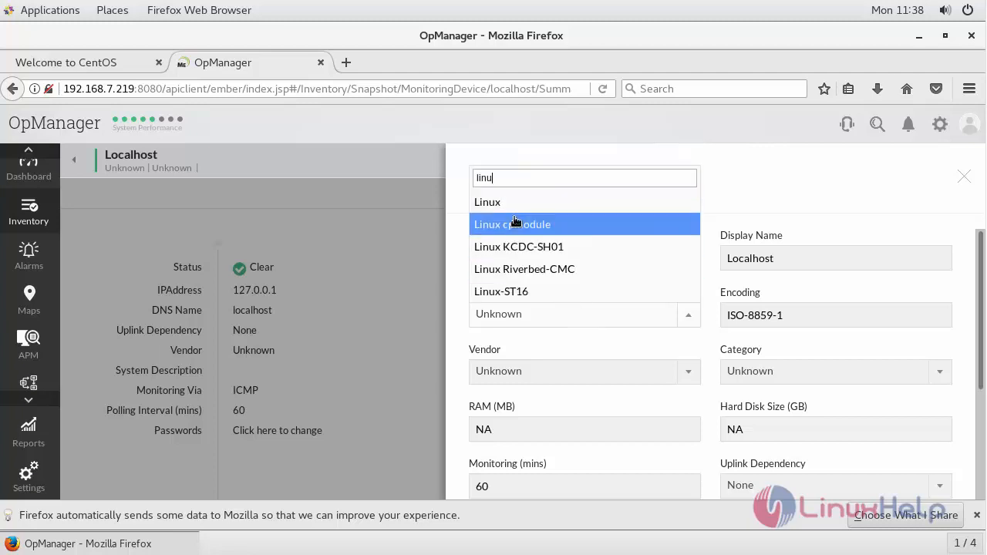
left_click(488, 201)
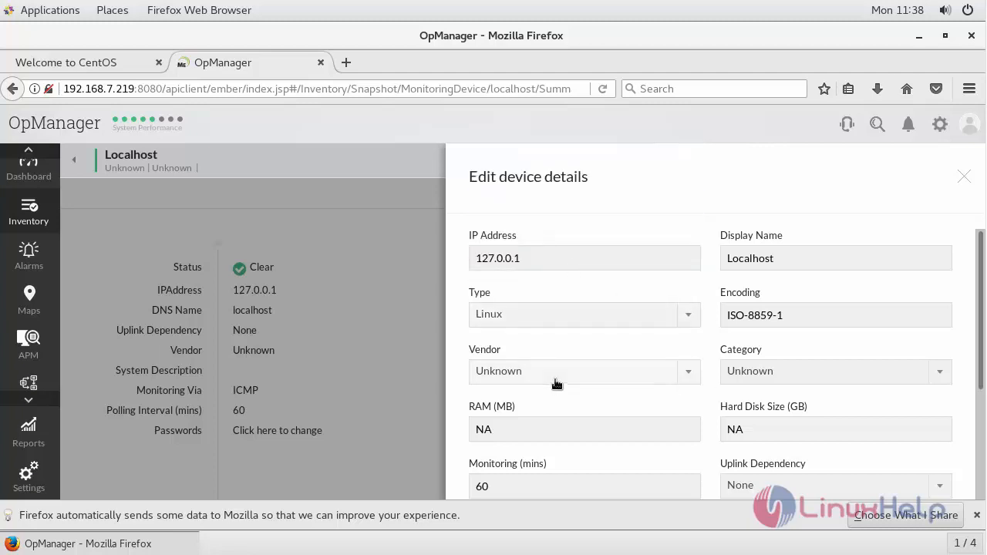
left_click(585, 370)
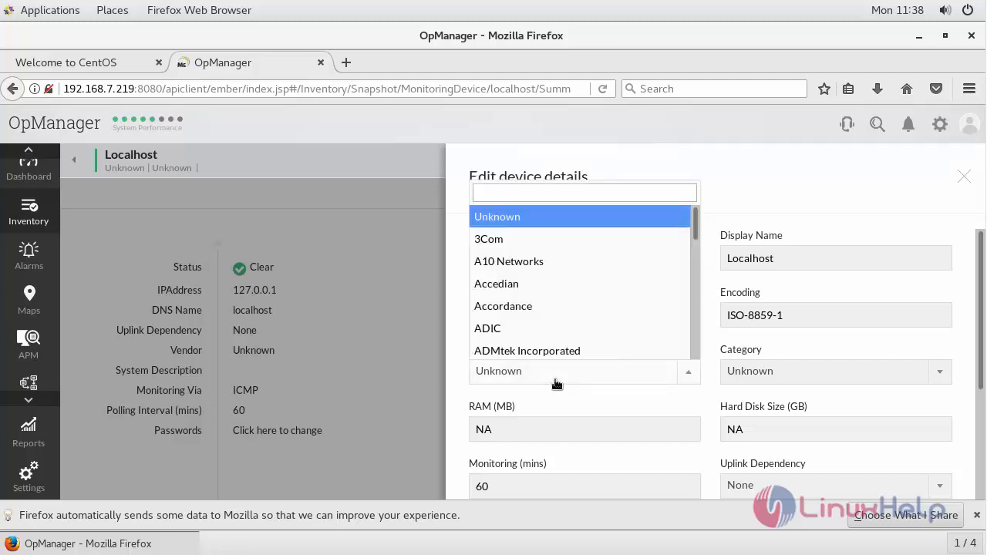
- Set Vendor to net-snmp and Category to Server, leaving the form unsaved
type("net-")
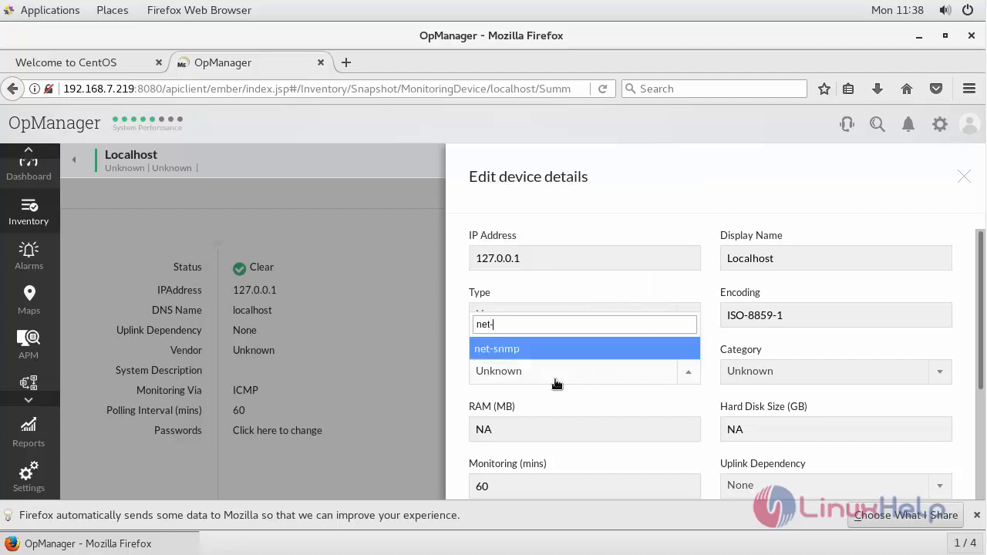
mouse_move(543, 357)
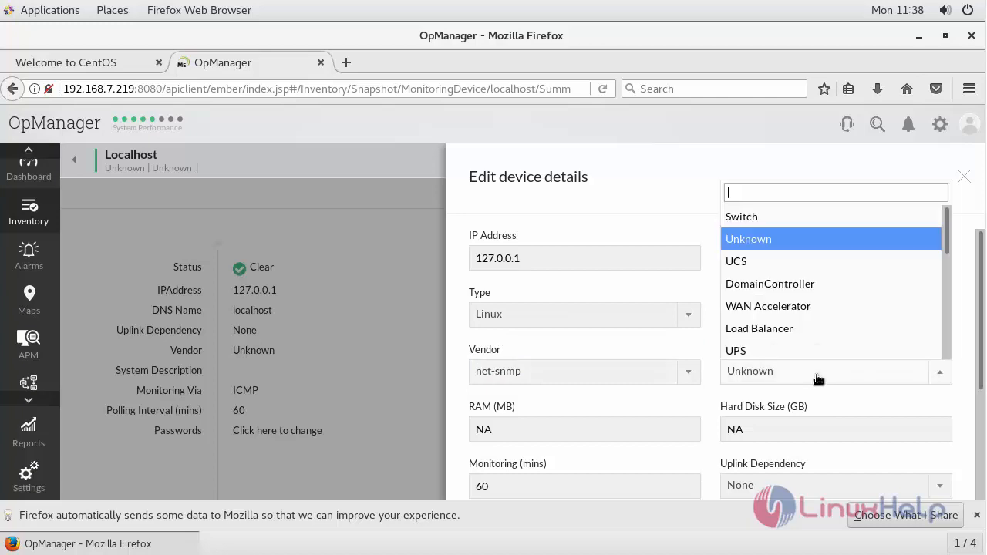
type("Ser")
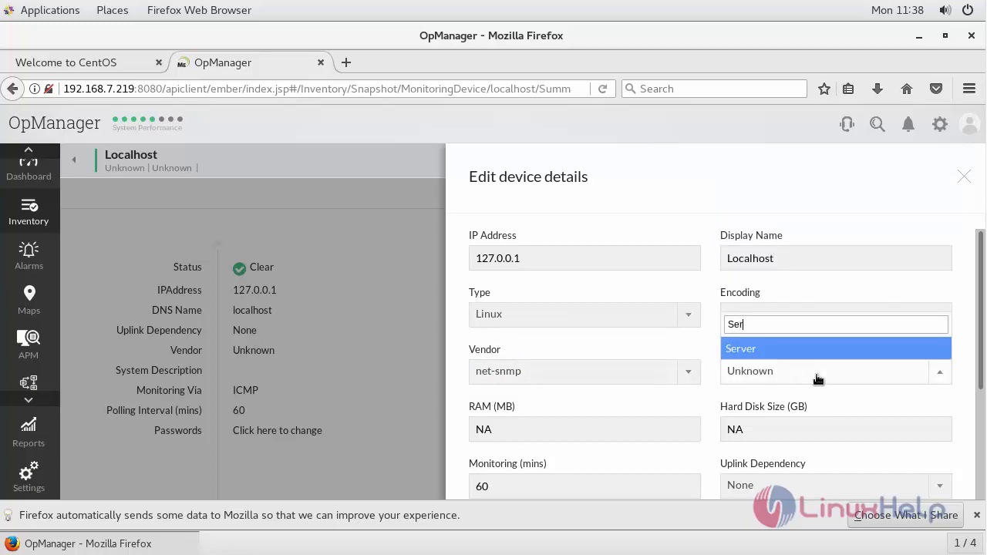
left_click(740, 348)
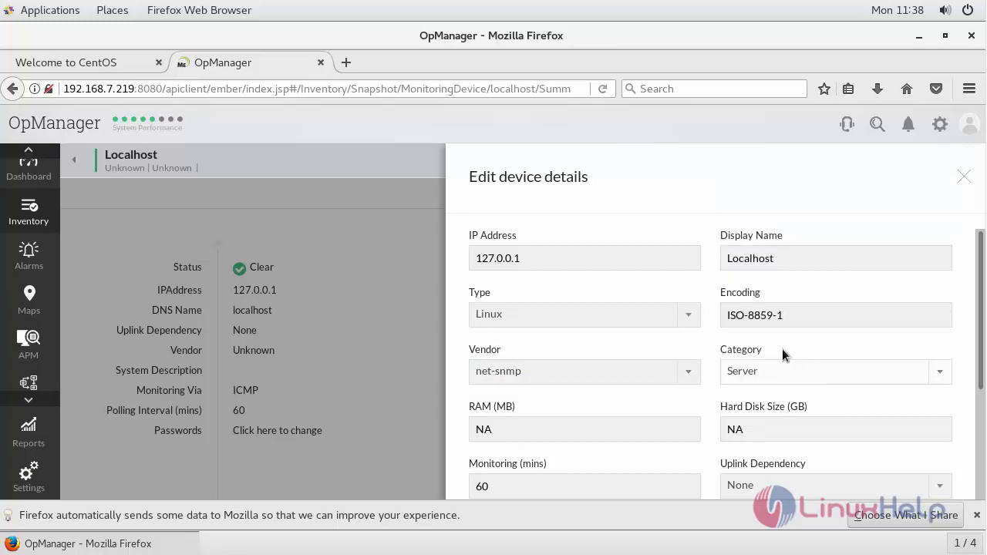
scroll("down", 3)
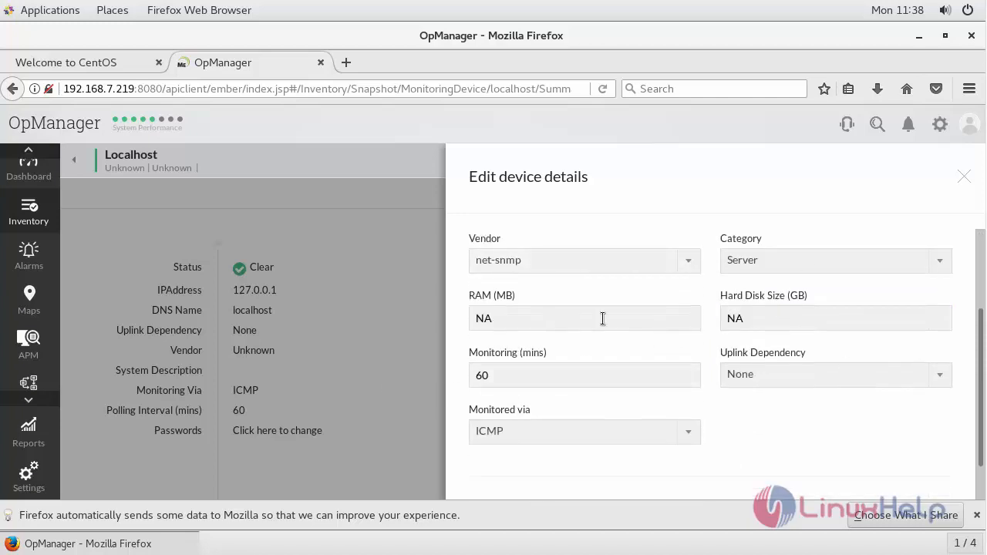
scroll("down", 3)
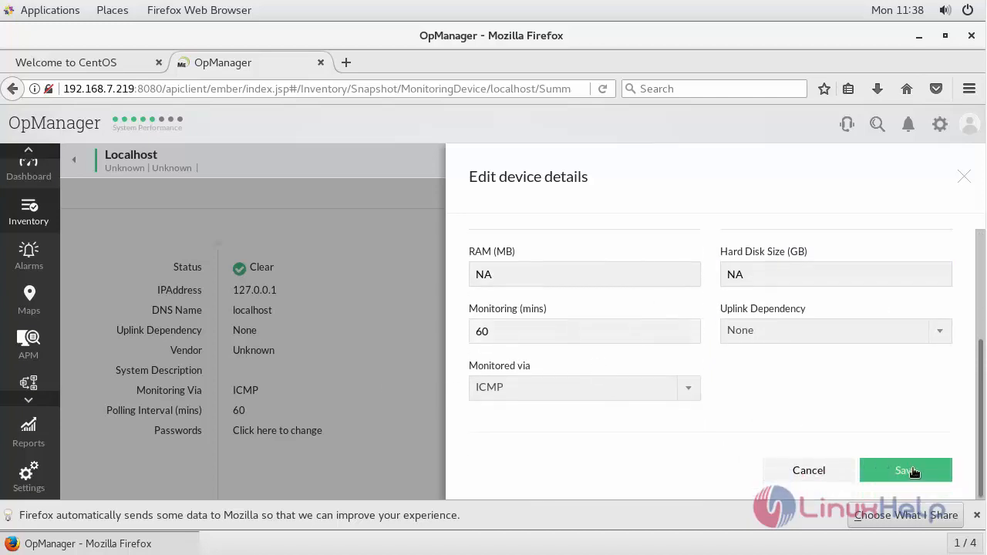
mouse_move(914, 476)
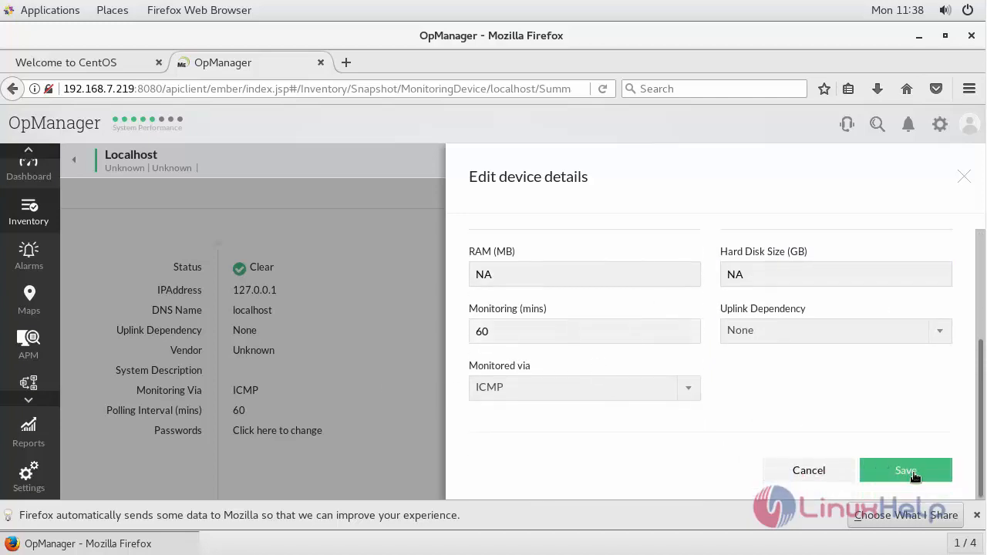
mouse_move(857, 475)
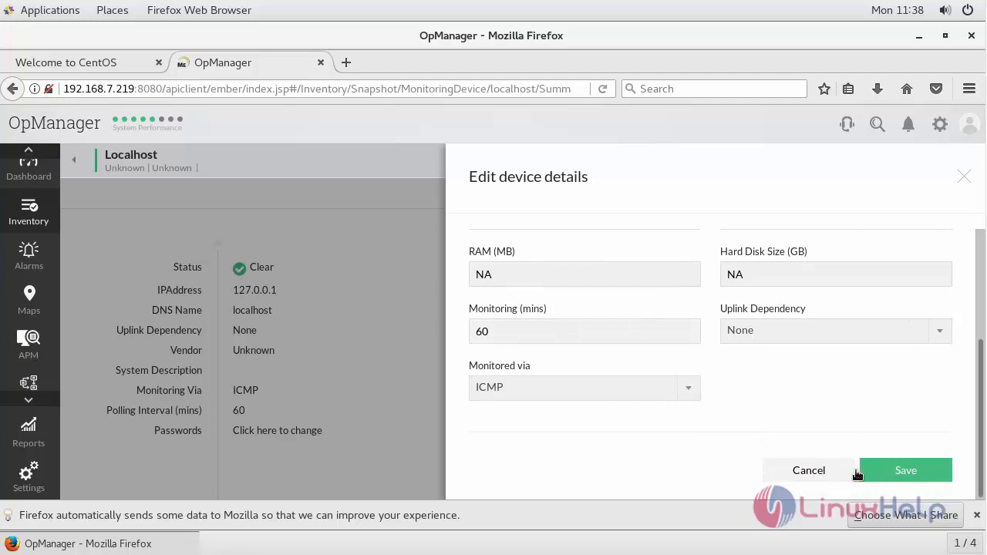
- Save Localhost as a Server | Linux net-snmp device and bring up its Change Password form
left_click(905, 468)
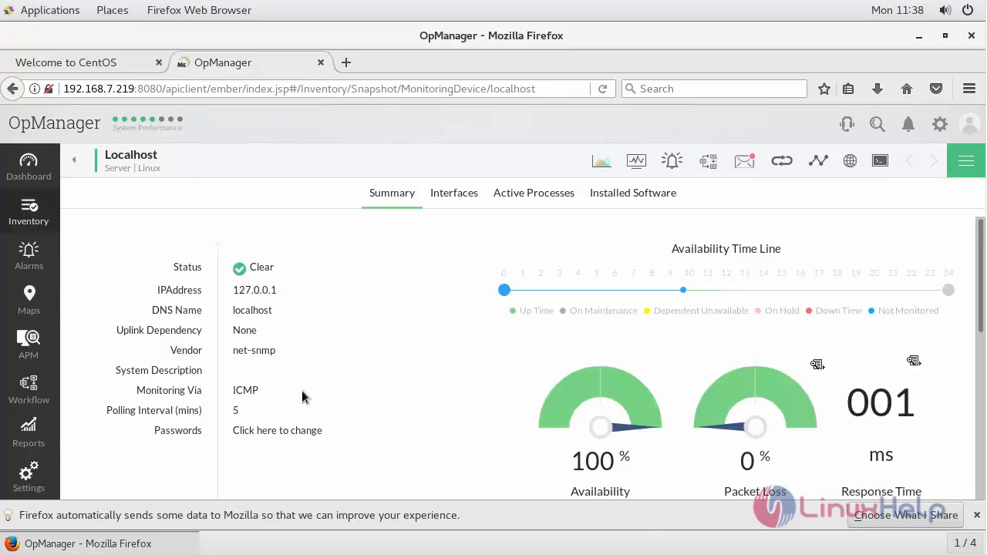
mouse_move(236, 446)
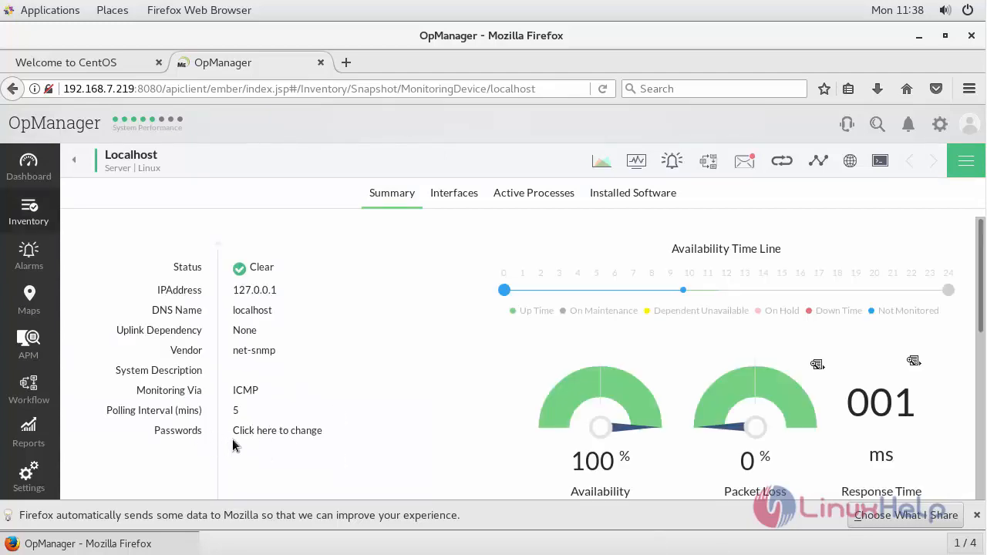
left_click(278, 430)
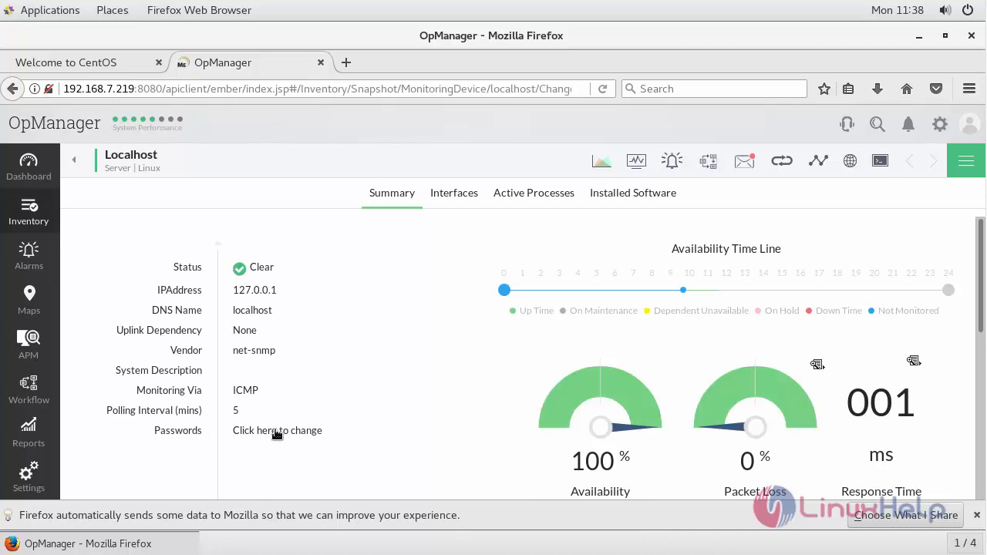
left_click(278, 430)
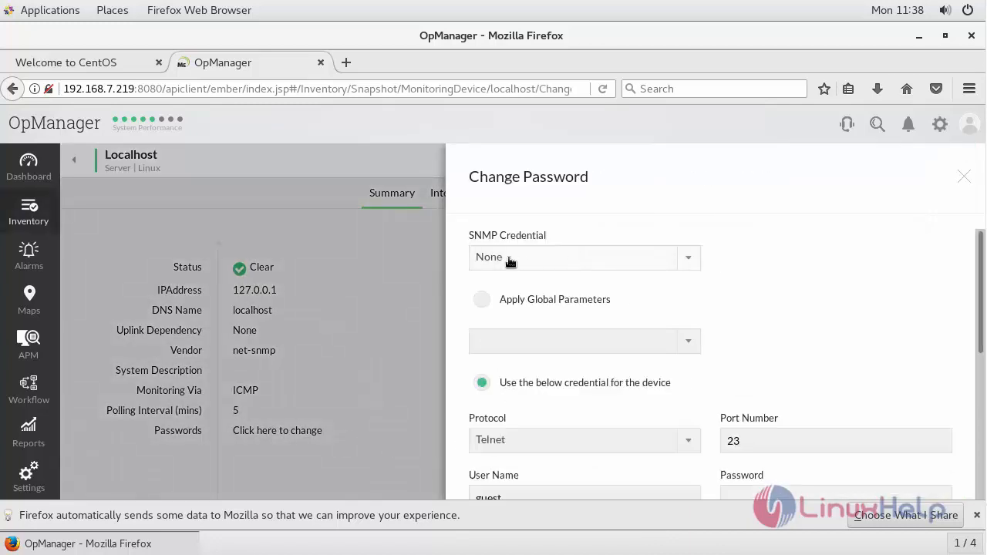
- Check the Protocol dropdown in Change Password and keep Telnet selected
scroll("down", 3)
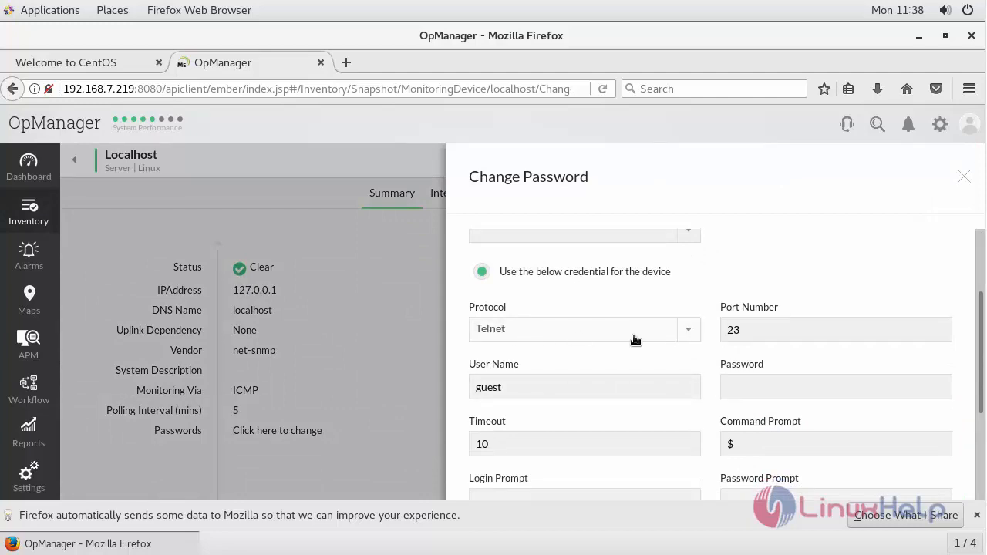
left_click(583, 329)
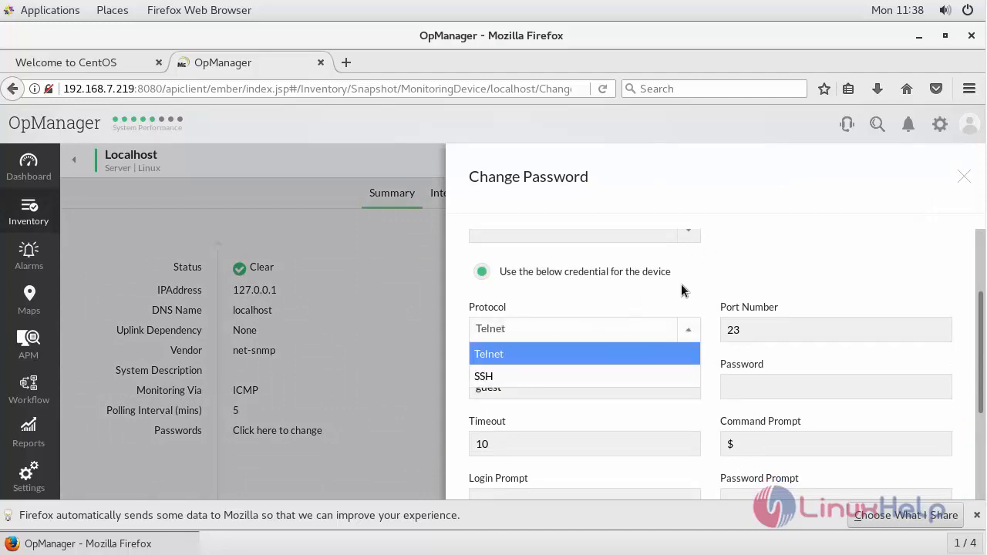
left_click(489, 353)
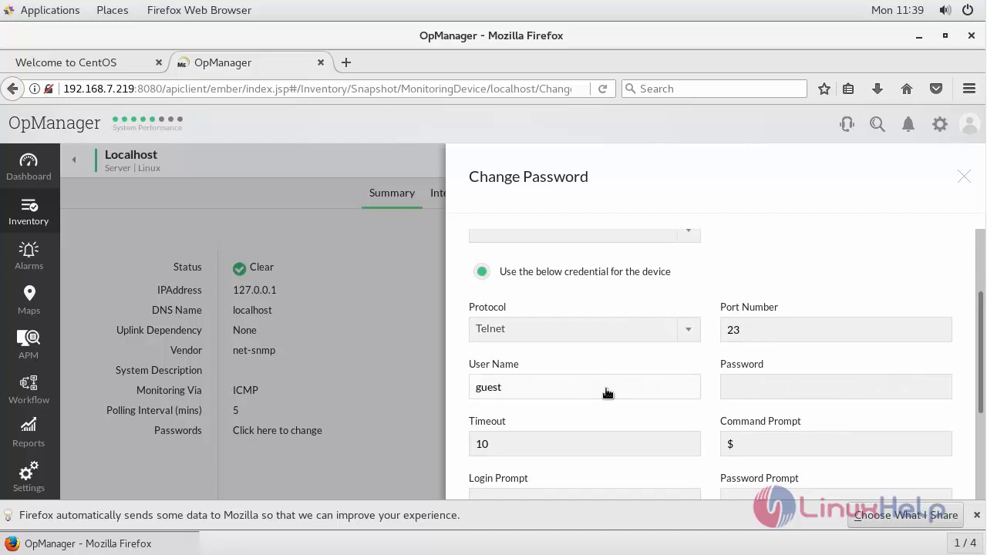
mouse_move(444, 241)
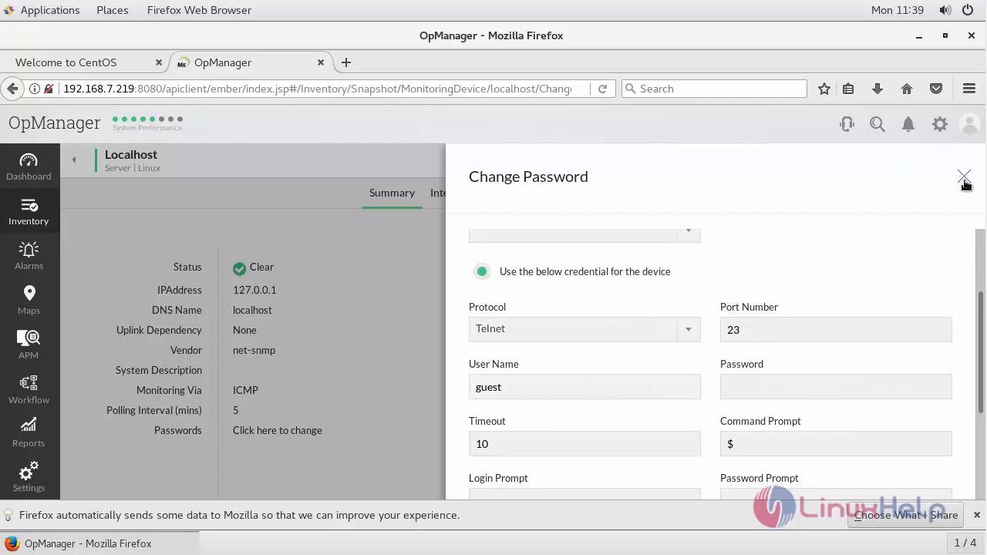
- Close Change Password unchanged and show the Dashboard Overview with 1 device, 1 server, 0 alarms
left_click(964, 176)
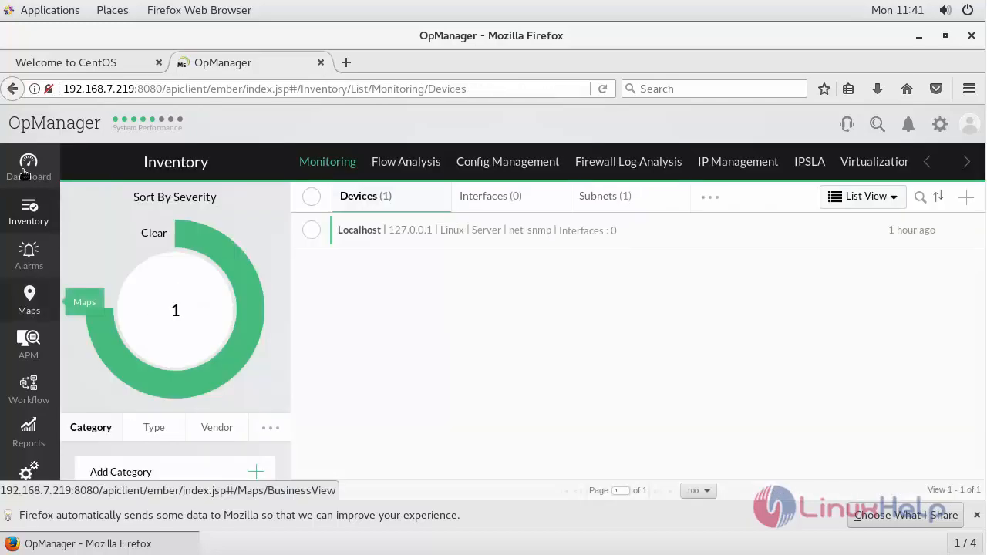
left_click(27, 166)
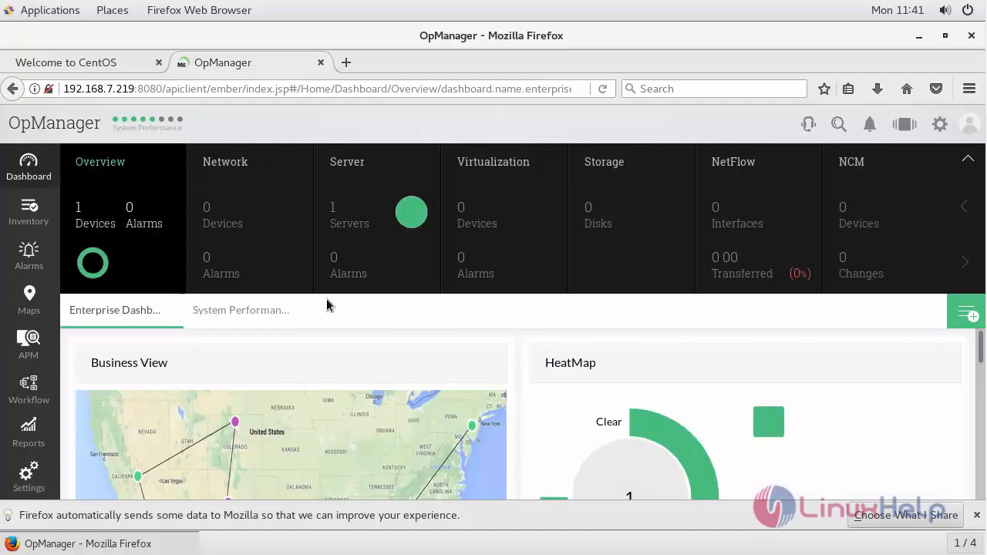
mouse_move(345, 327)
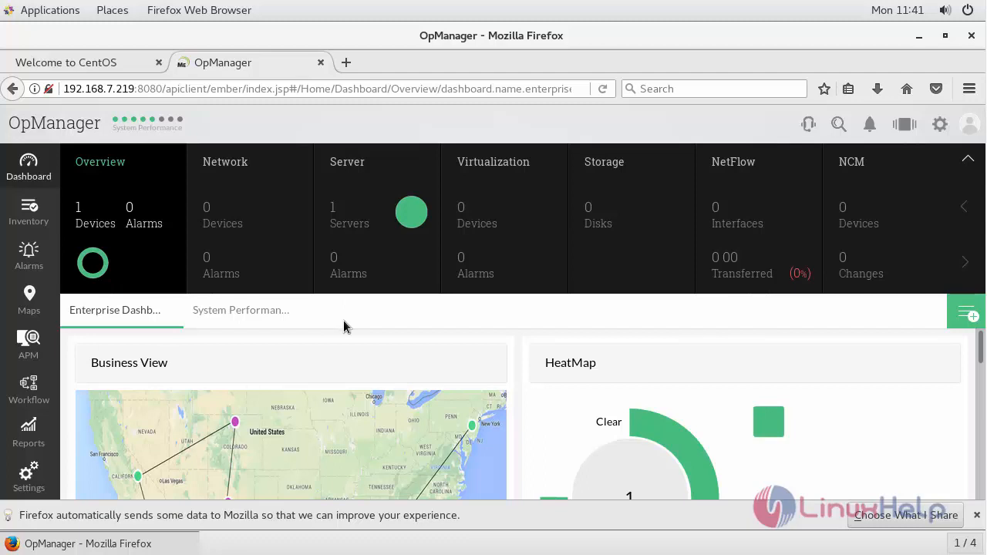
mouse_move(409, 330)
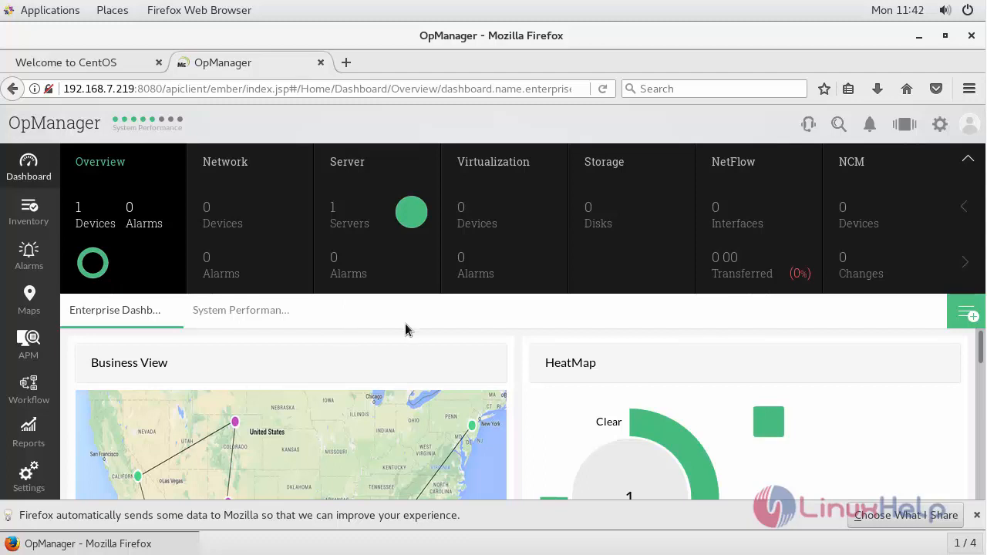
mouse_move(411, 370)
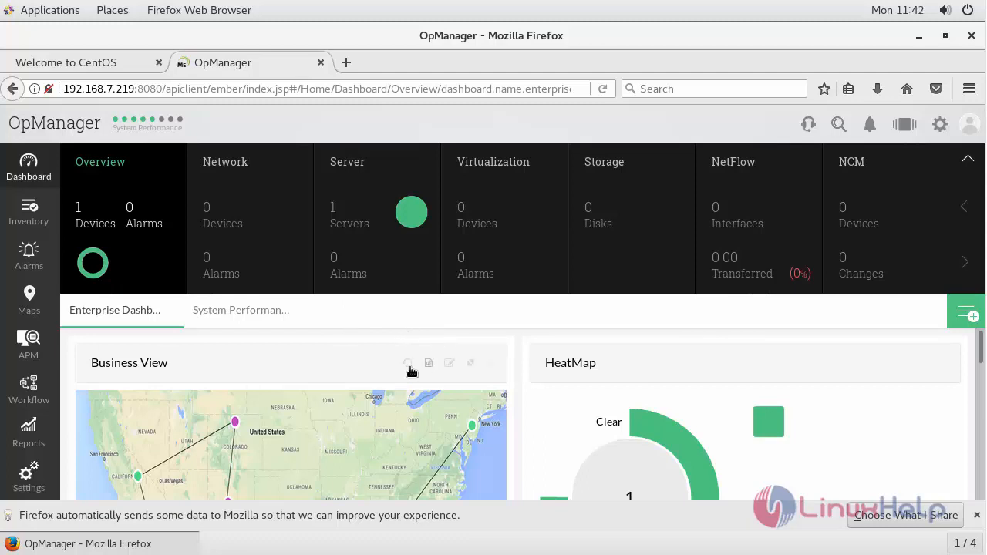